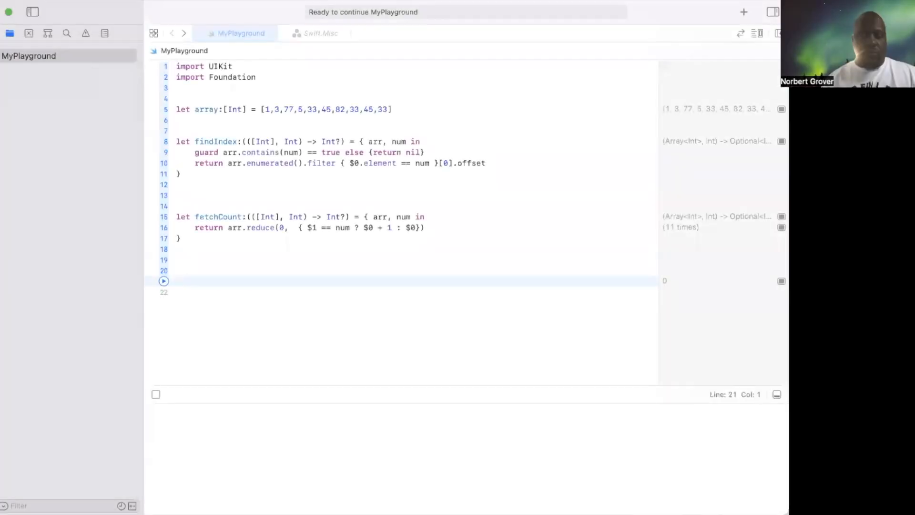
mouse_move(610, 156)
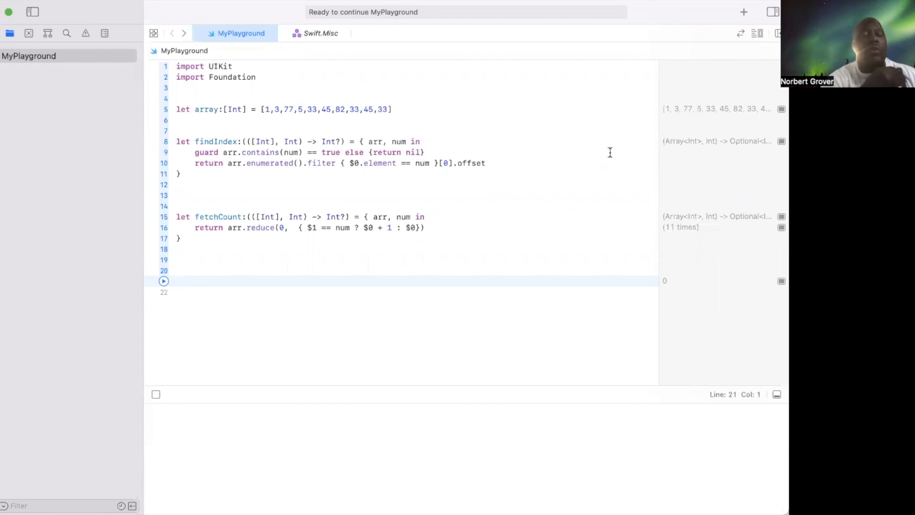
Step: Begin a new declaration func processClosure( on line 21 of the playground
left_click(176, 280)
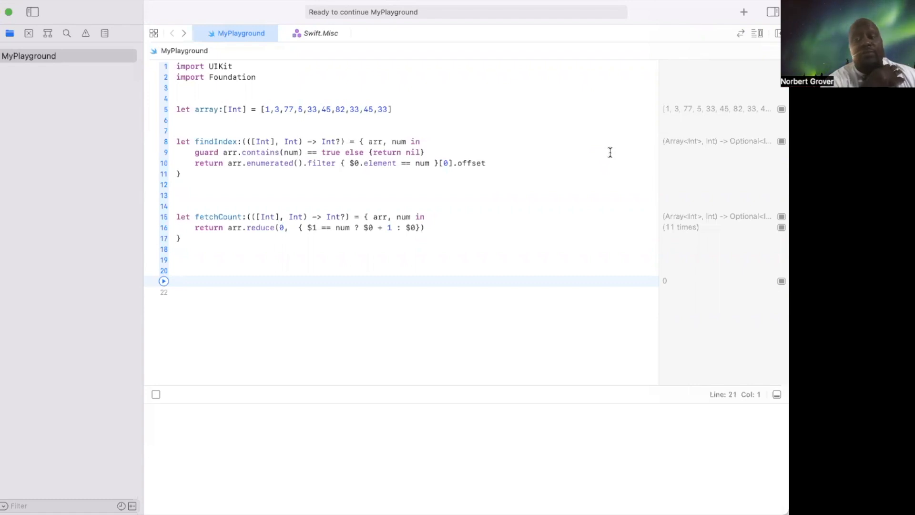
left_click(177, 281)
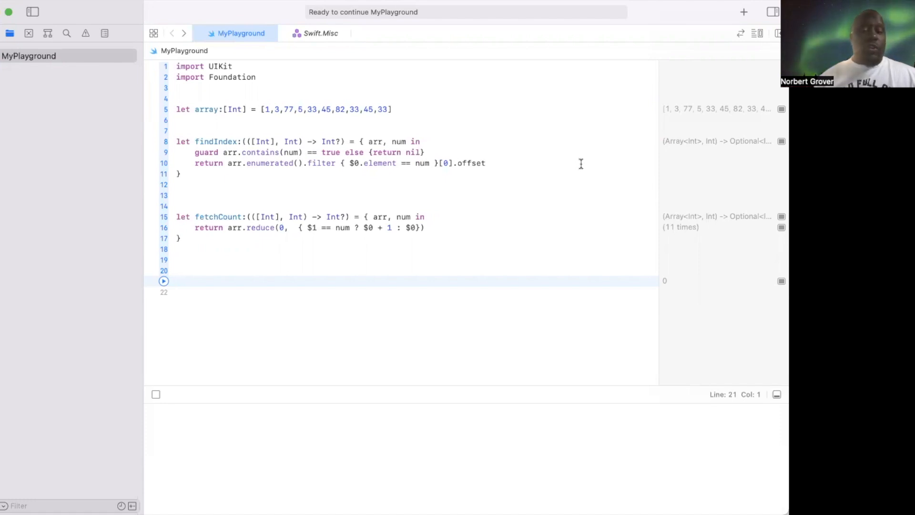
mouse_move(293, 157)
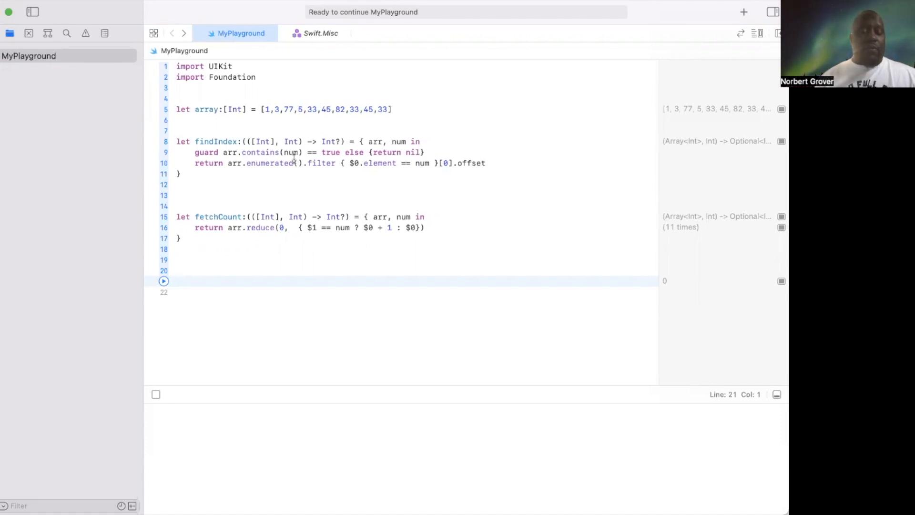
mouse_move(227, 141)
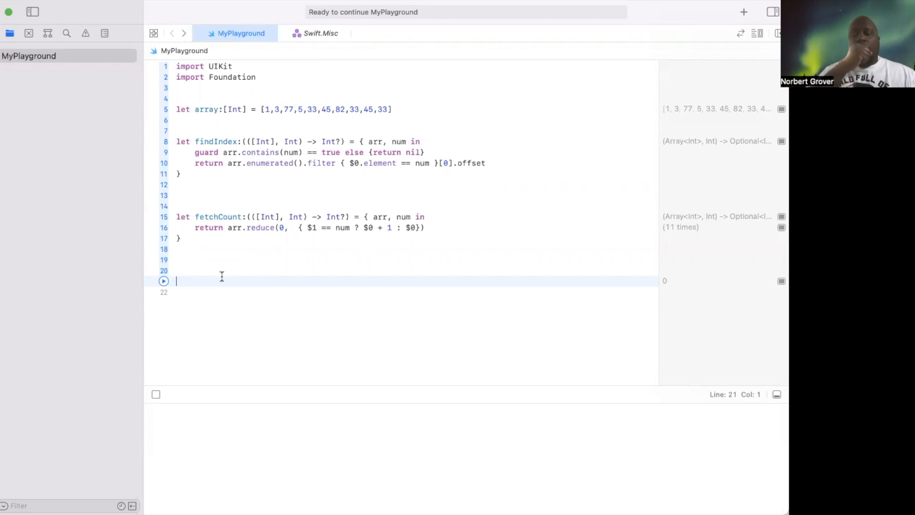
type("f")
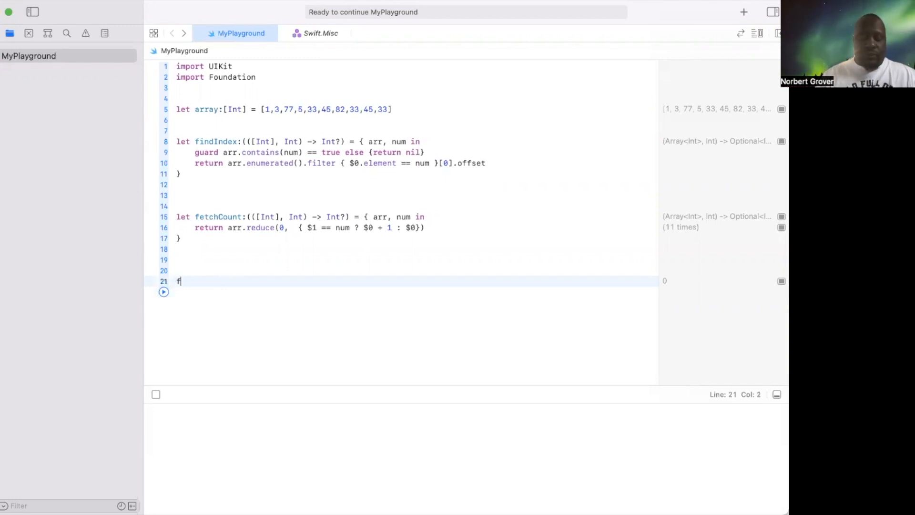
type("uu")
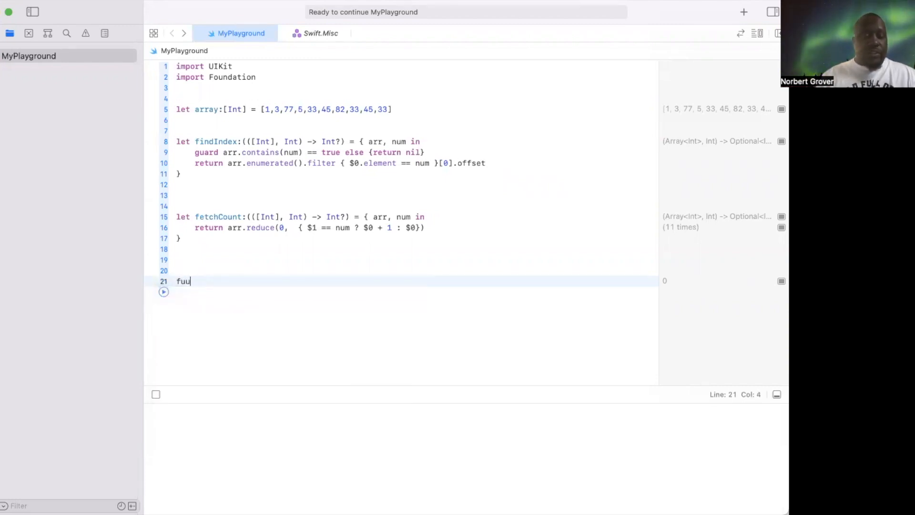
type("func")
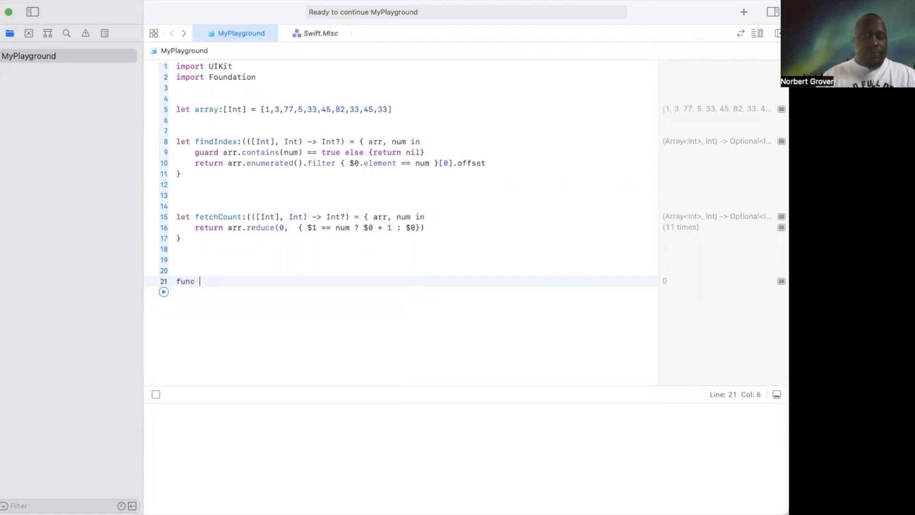
type("process")
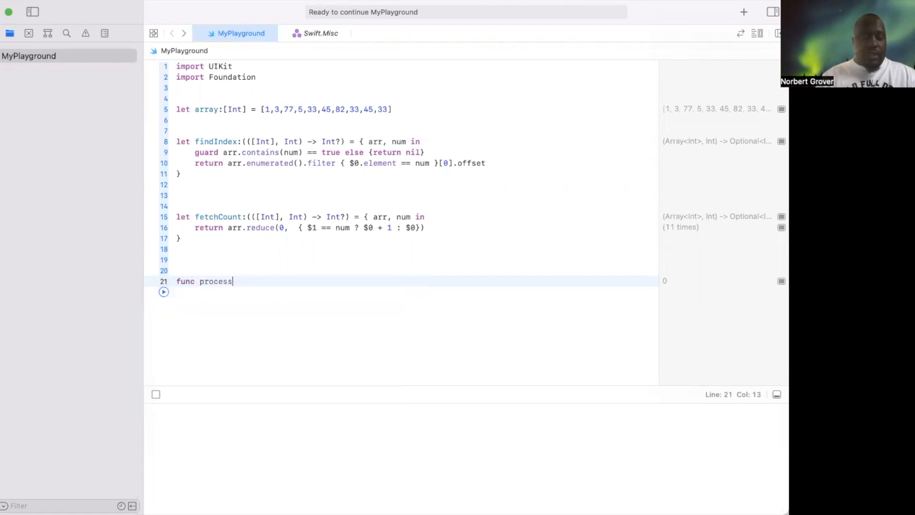
type("C")
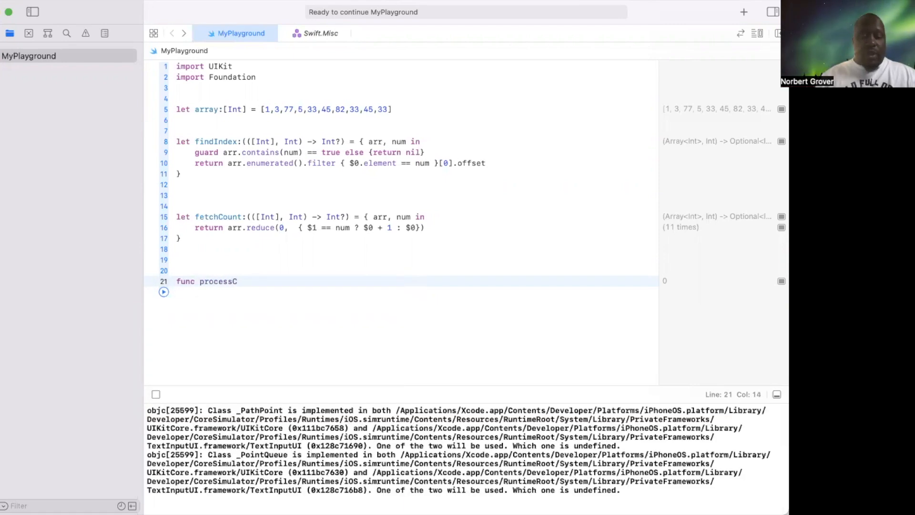
type("lo")
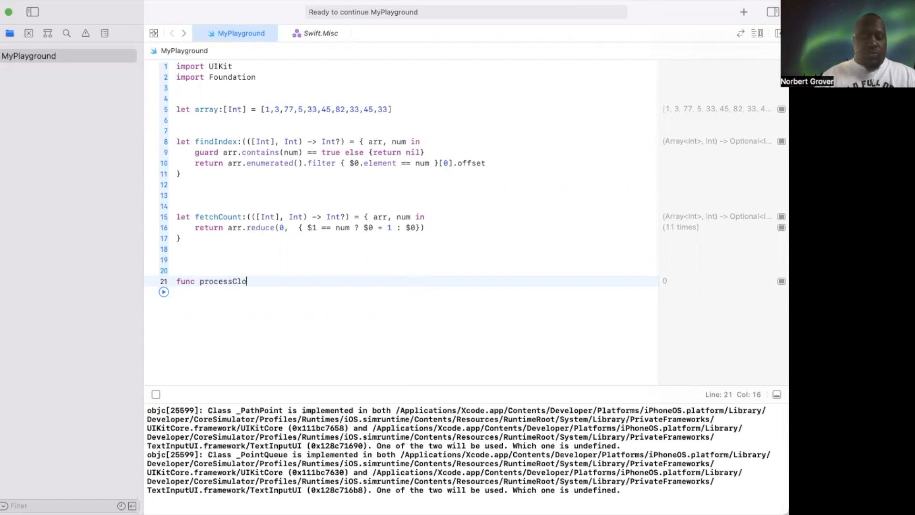
type("s")
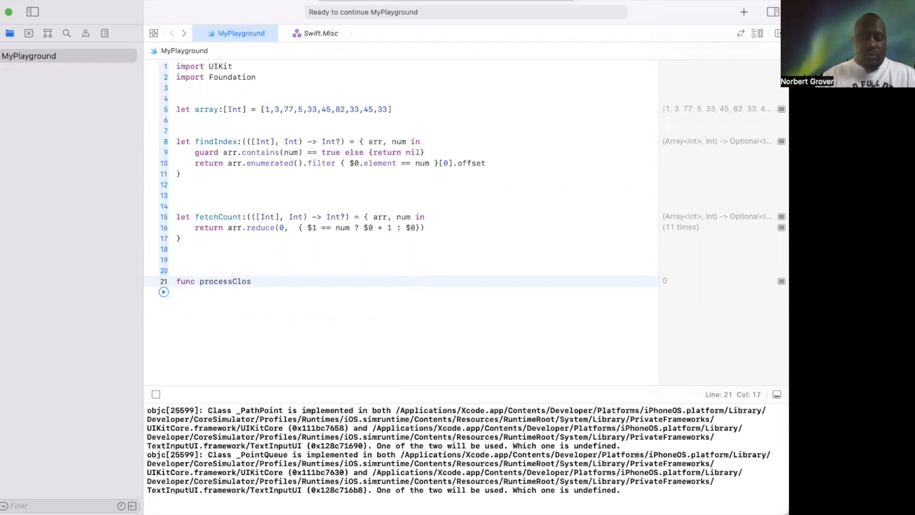
type("ure")
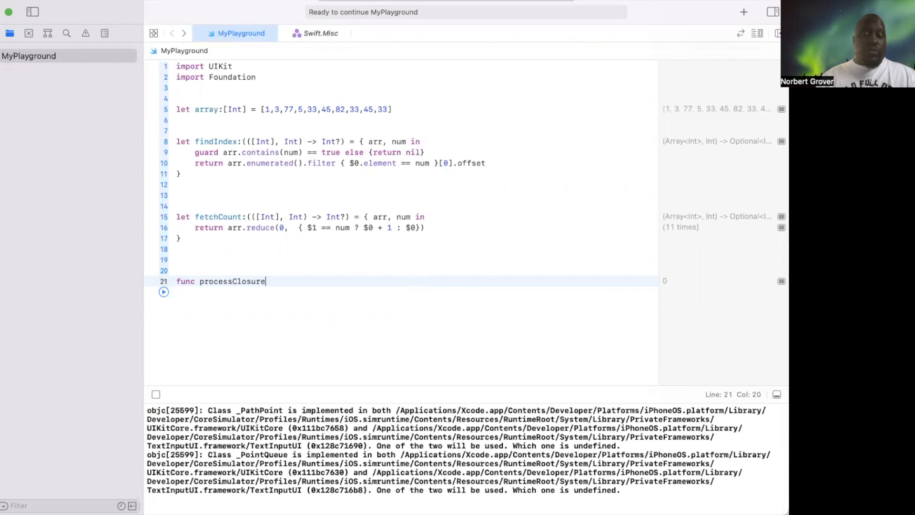
type("()")
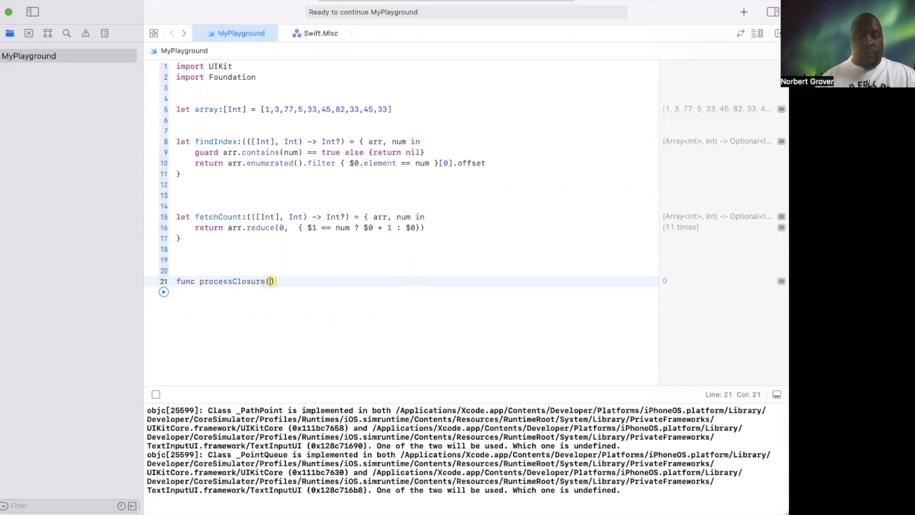
Step: Add the parameters array:[Int], number:Int and start the closure parameter's type
type("a")
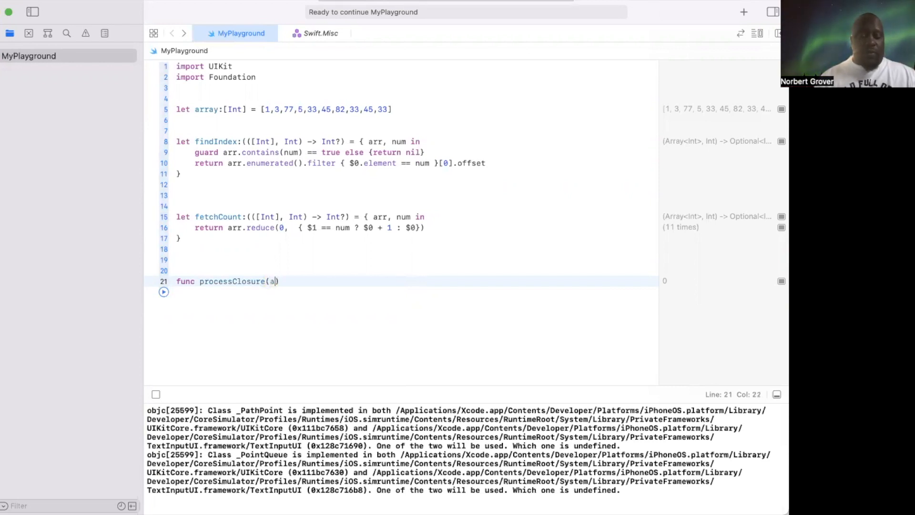
type("rra")
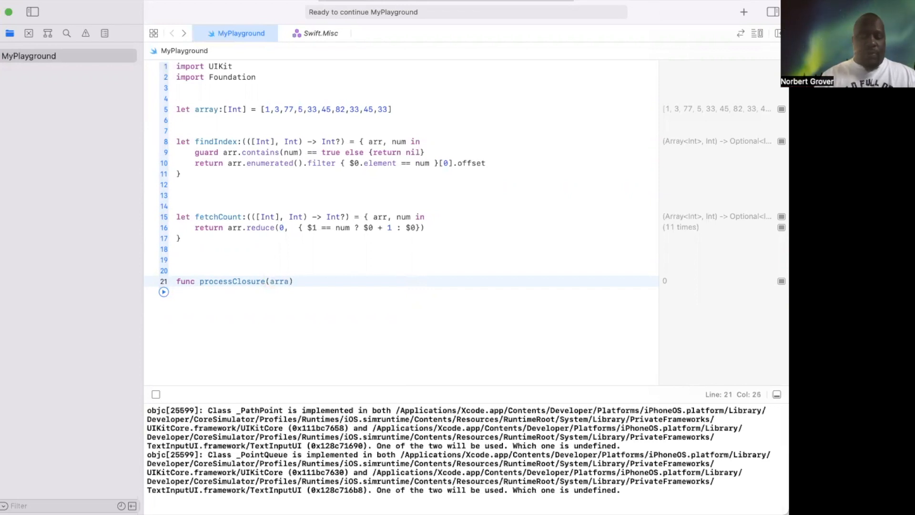
type("y:[")
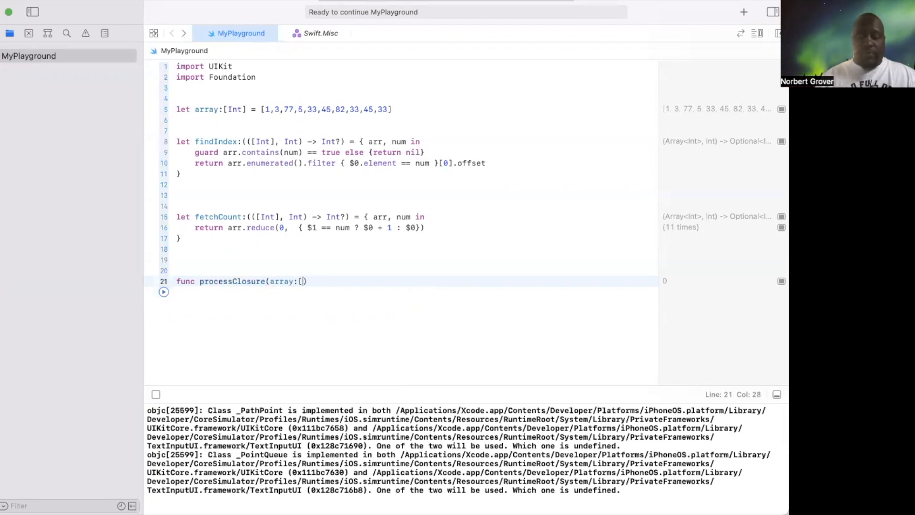
type("Int],")
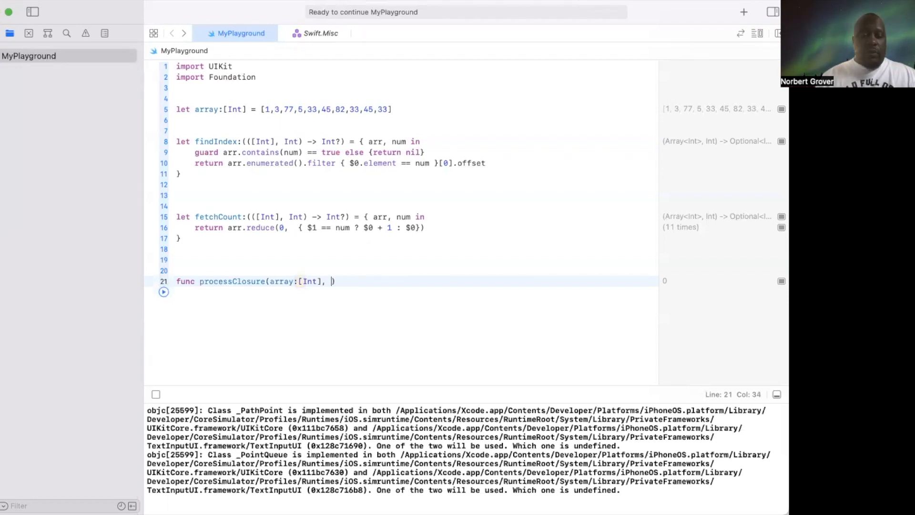
type("numbe")
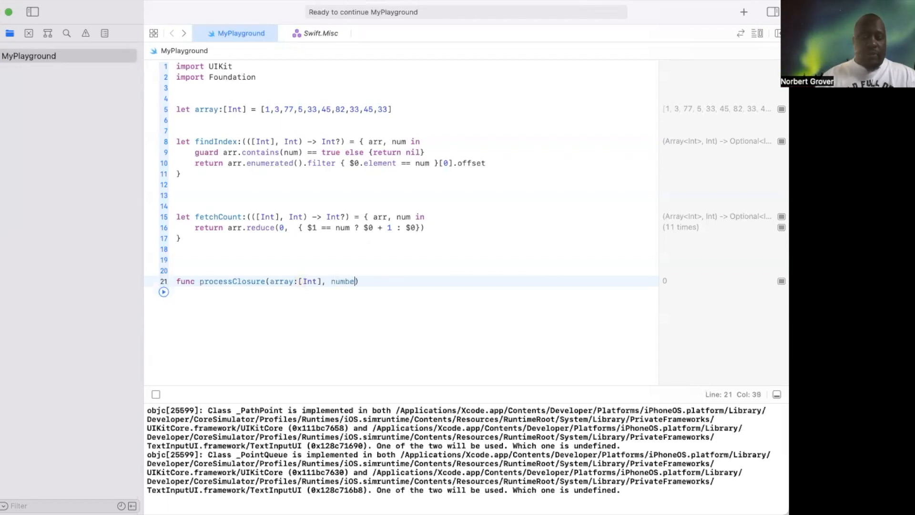
type("r:)")
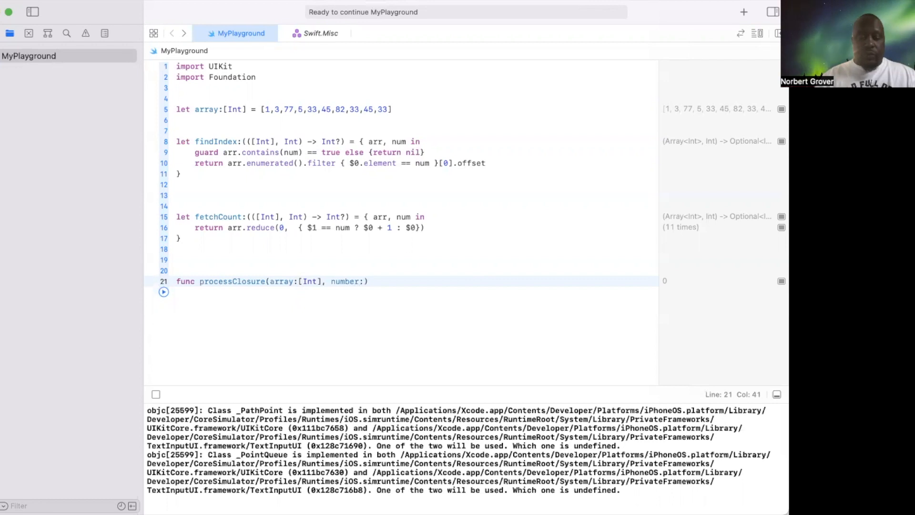
type("Int, c")
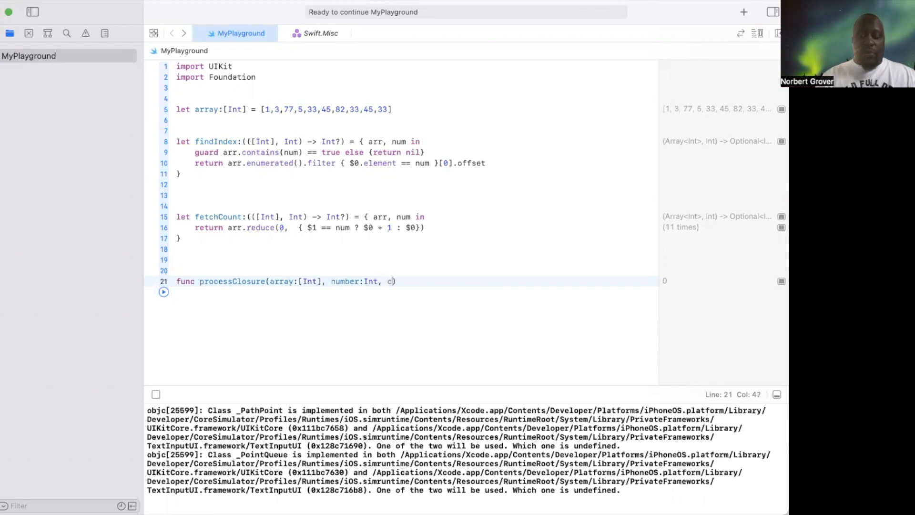
type("losu")
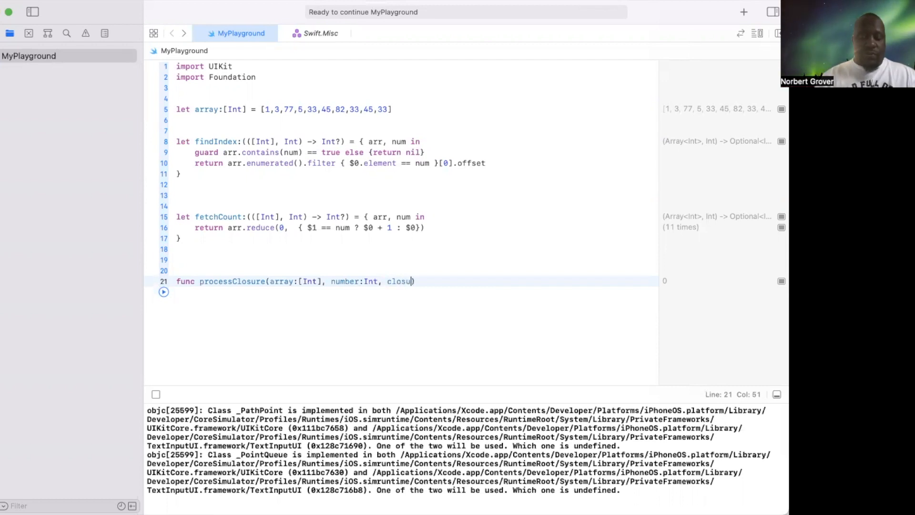
type("re:)")
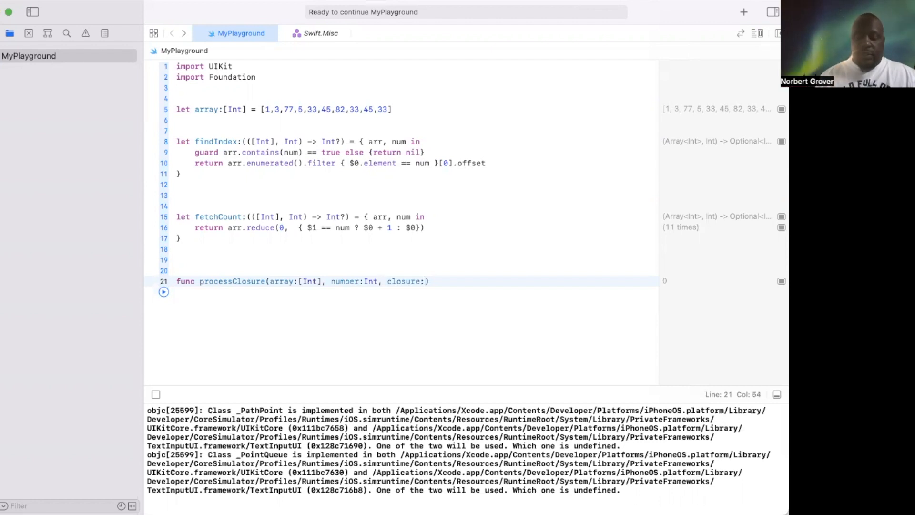
type("(")
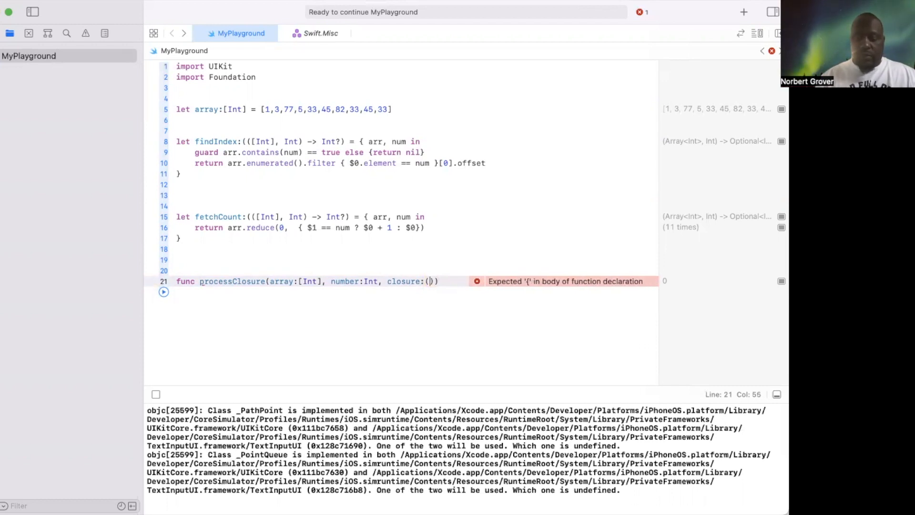
Step: Complete the signature with closure ([Int], Int) -> Int?, return type Int? and an empty body
type("() ->")
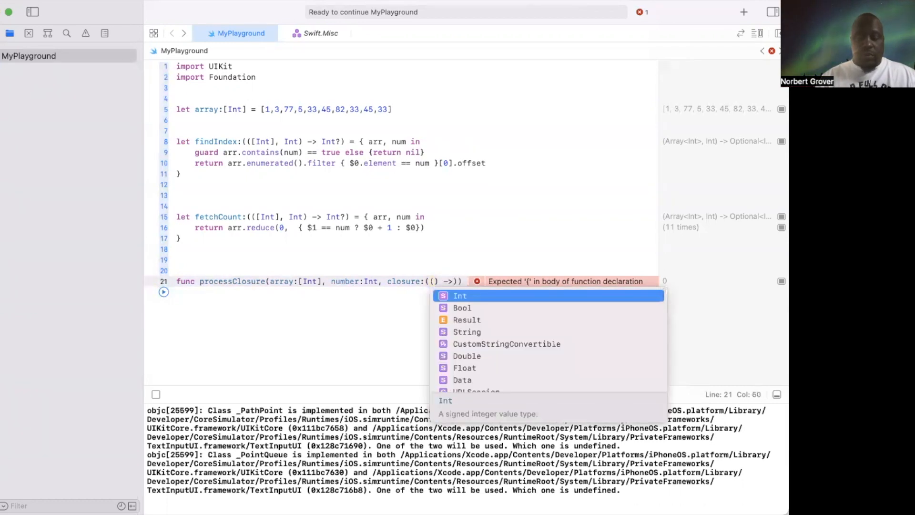
type("Int")
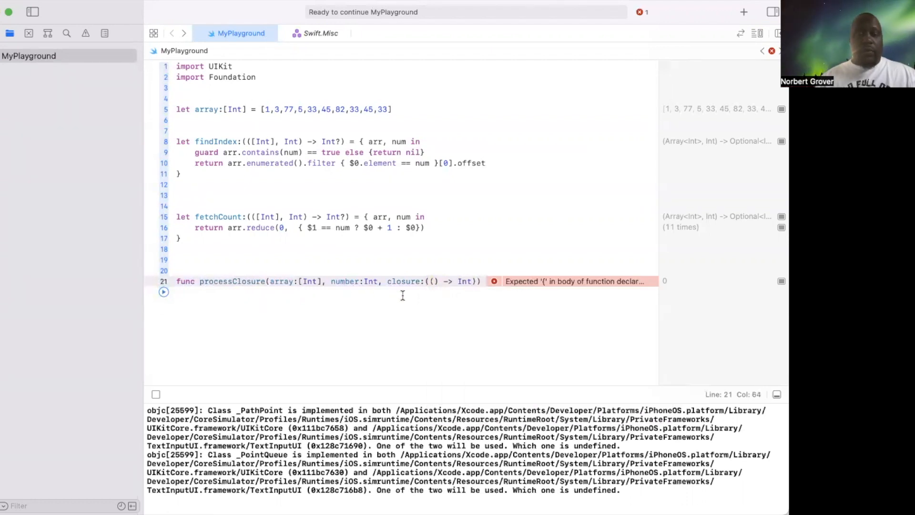
type("?")
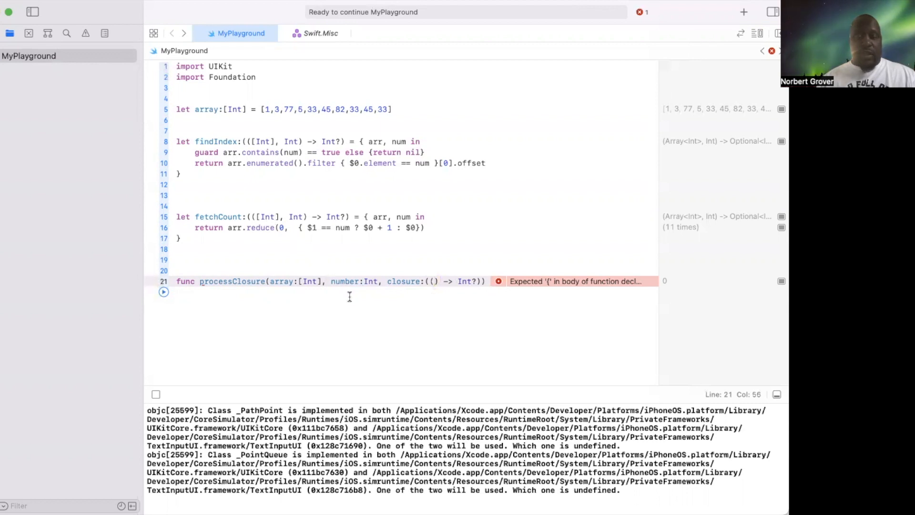
type("[]")
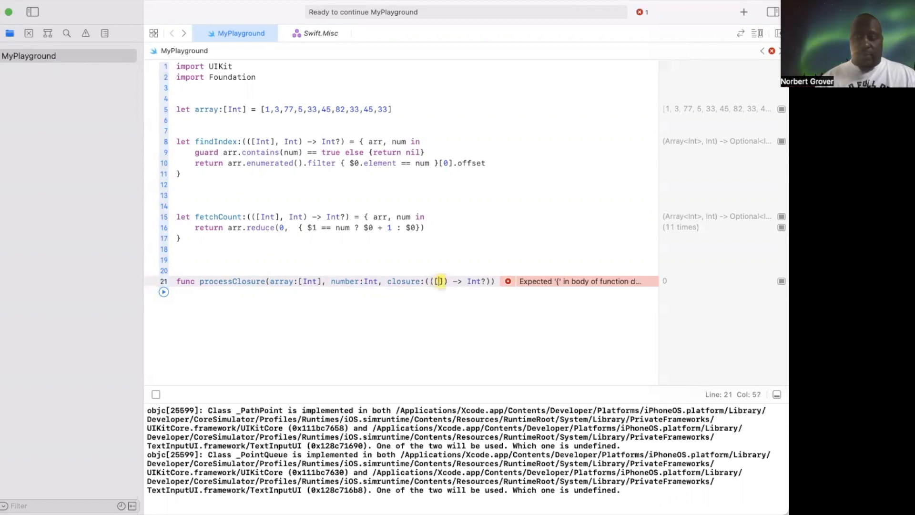
type("Int")
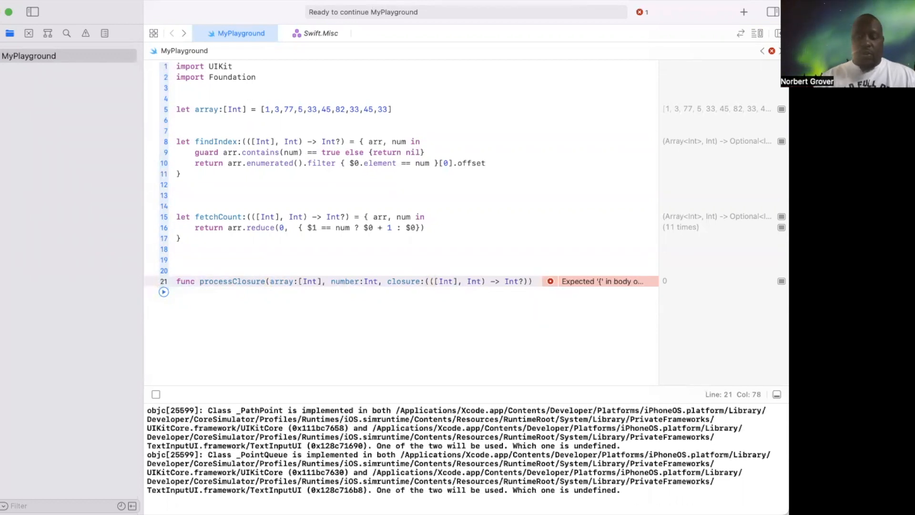
type("->")
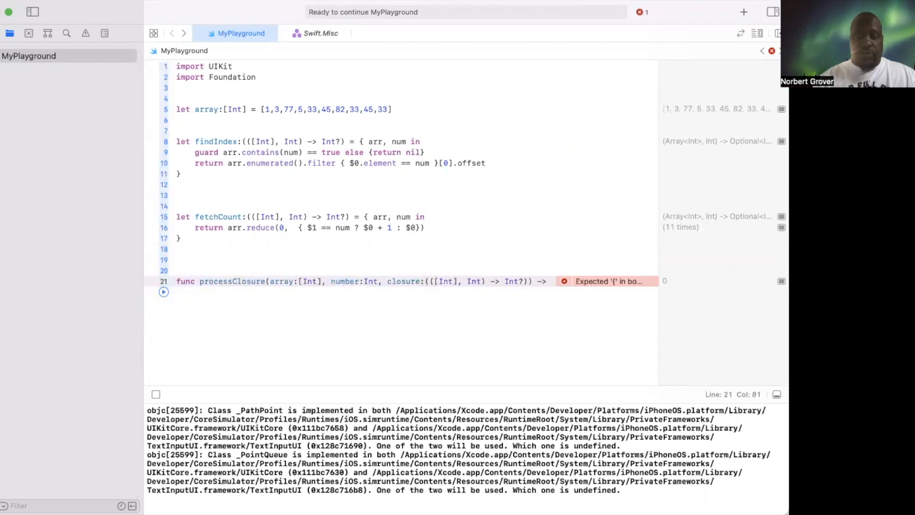
type("Int?")
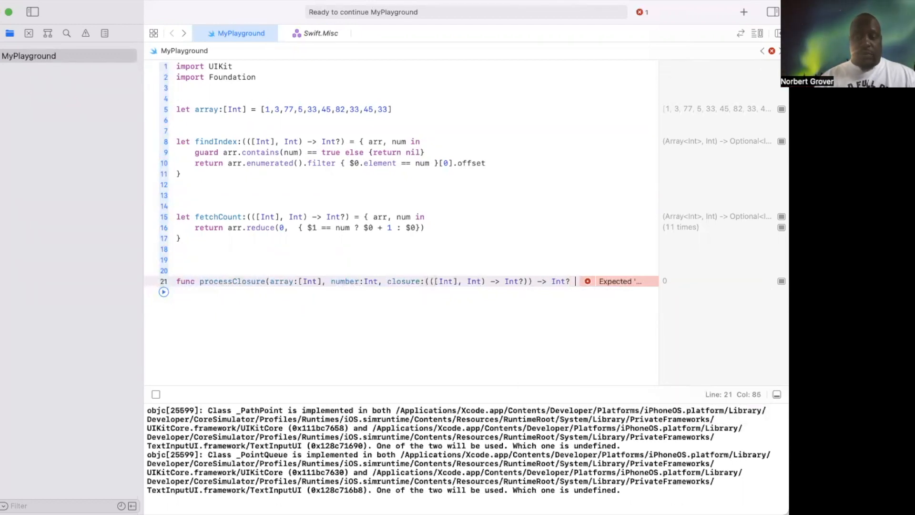
type("{")
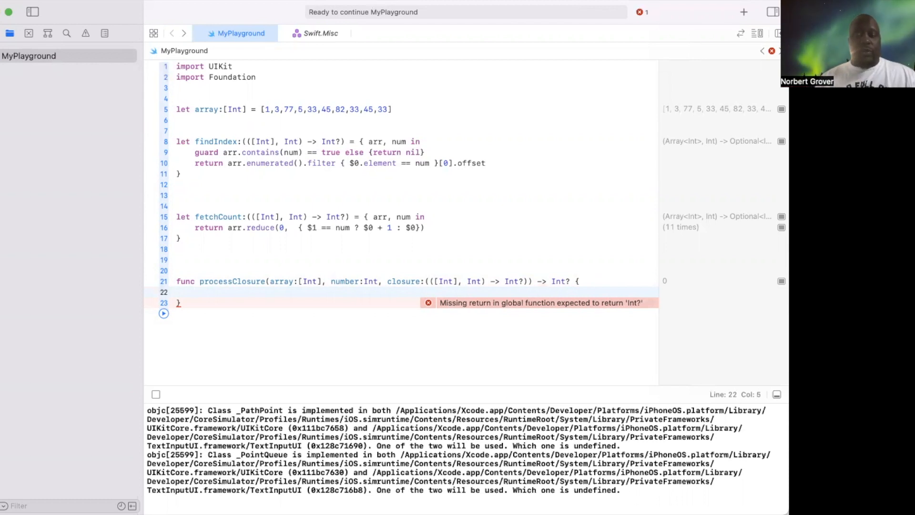
Step: Write return closure(array, number) as the body of processClosure
left_click(196, 292)
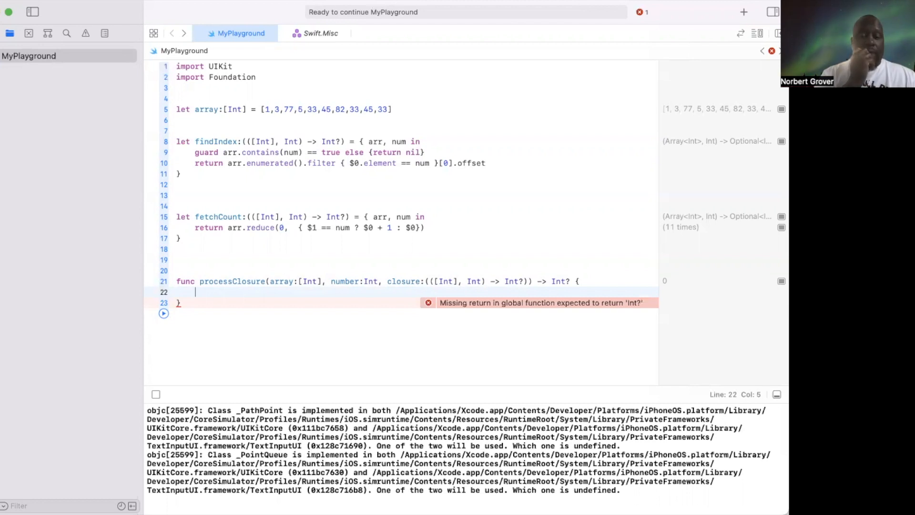
type("return")
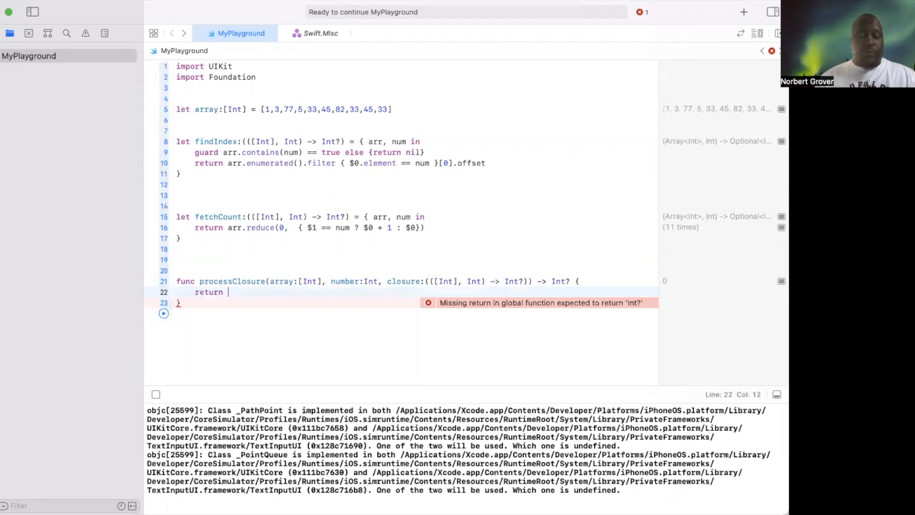
type("closure")
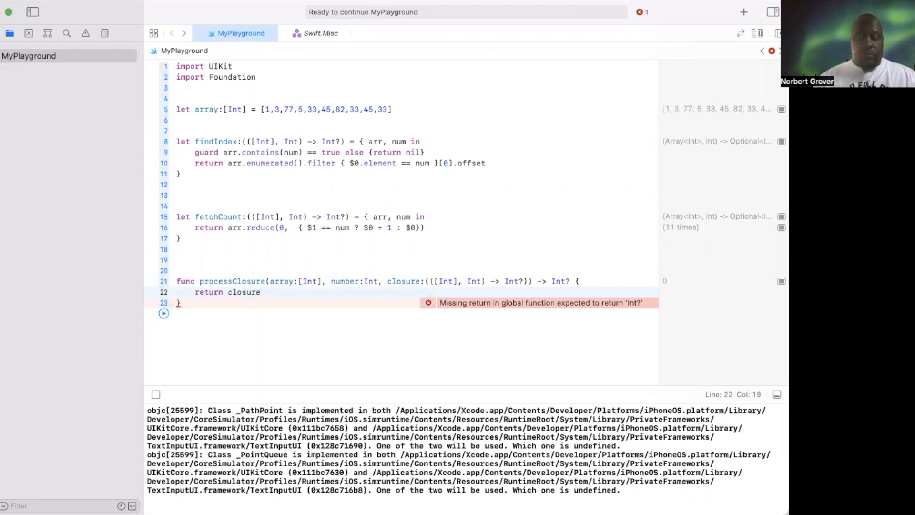
type("(array,")
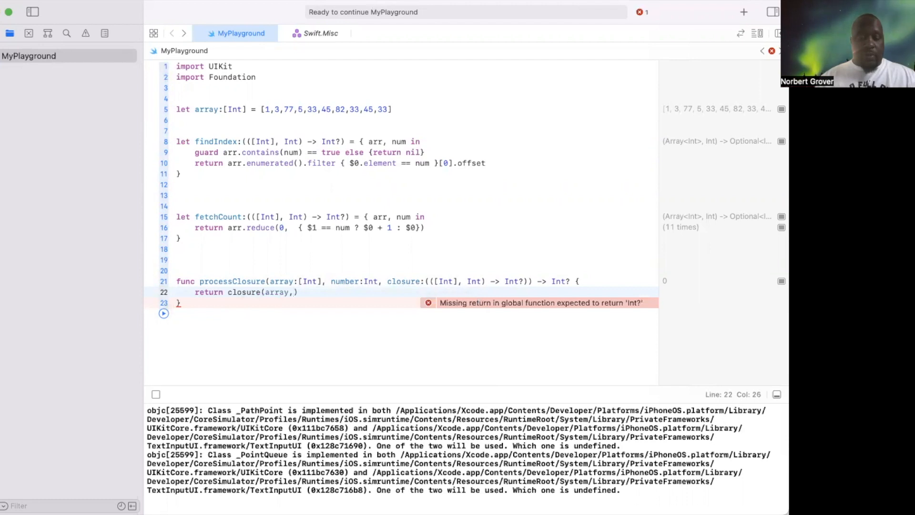
type("number")
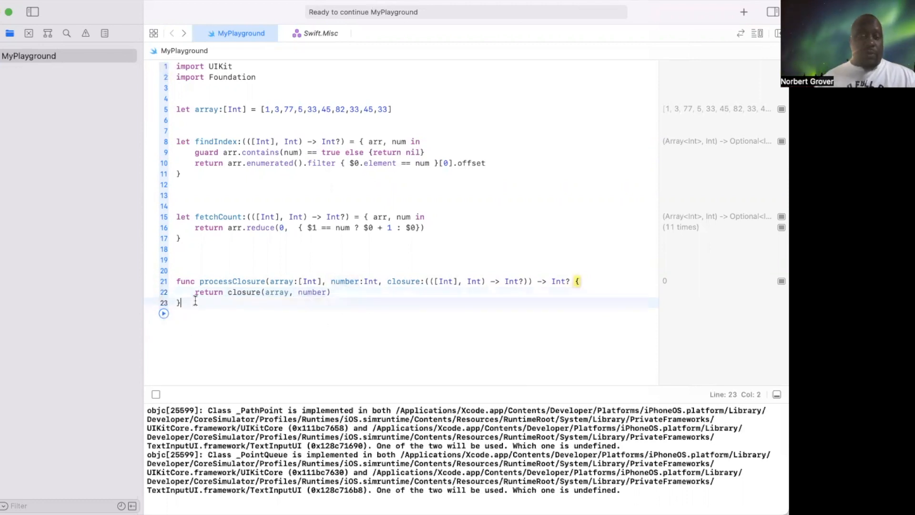
Step: Call processClosure with array and the number 33 via autocomplete
type("p")
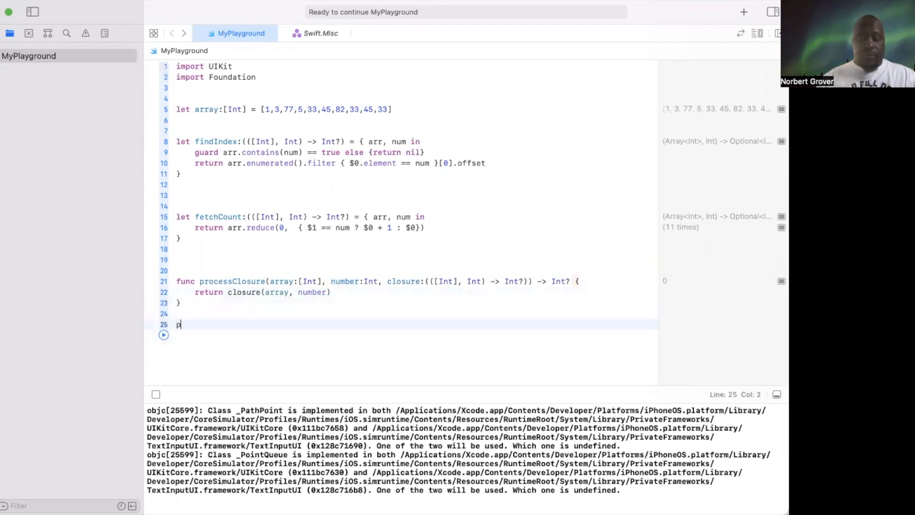
type("rocessClosure(array: [Int], number: Int, closure: (([Int], Int) -> Int?")
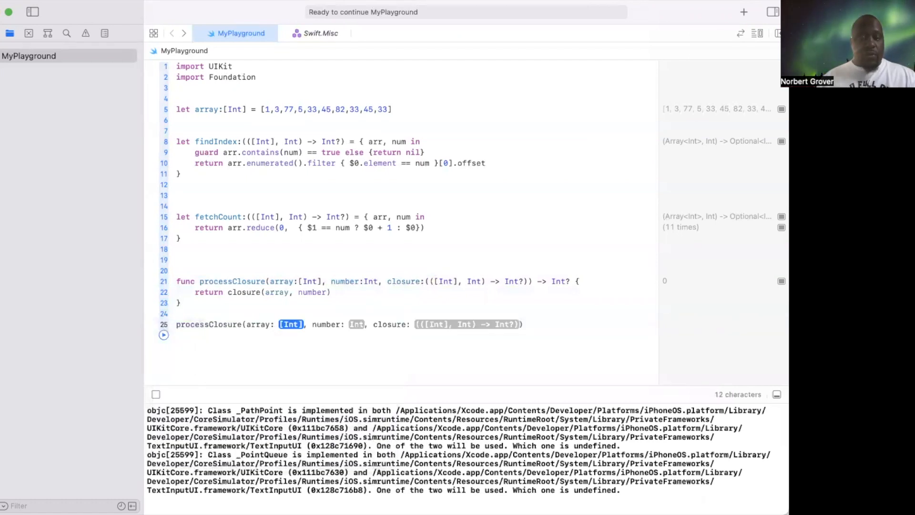
type("array")
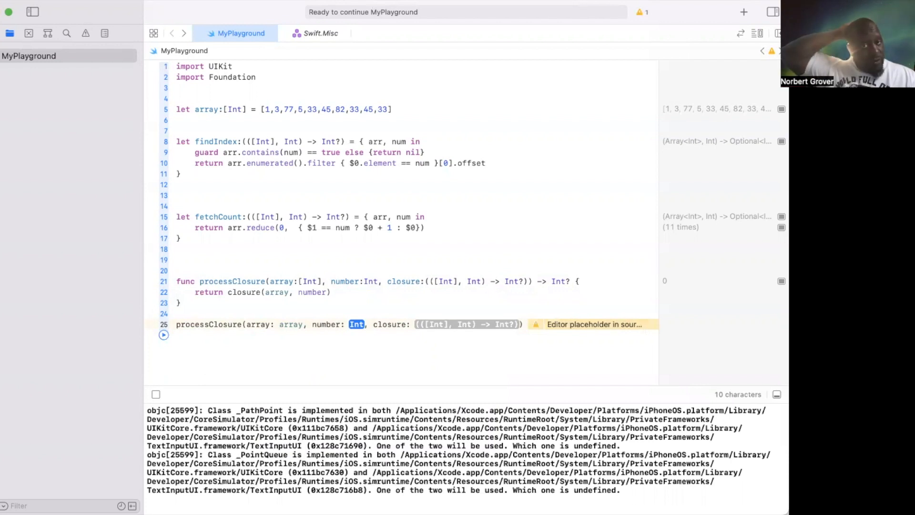
type("3")
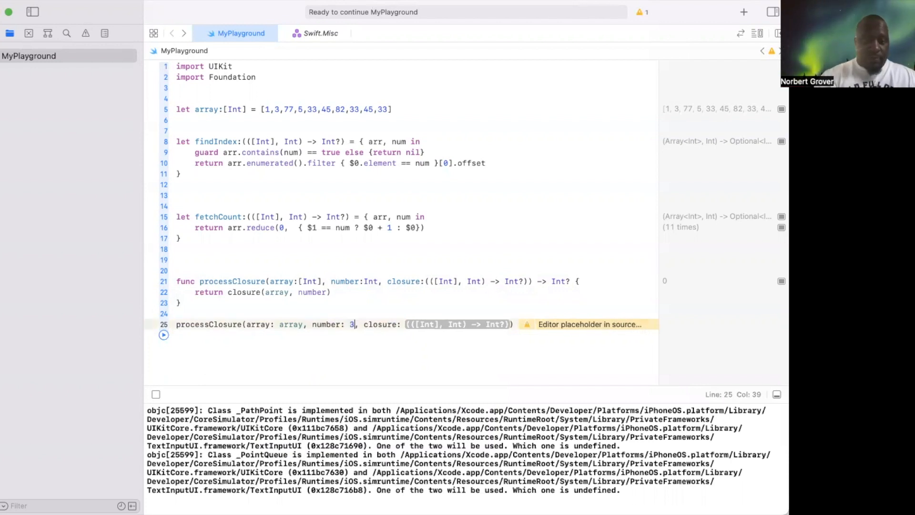
type("3")
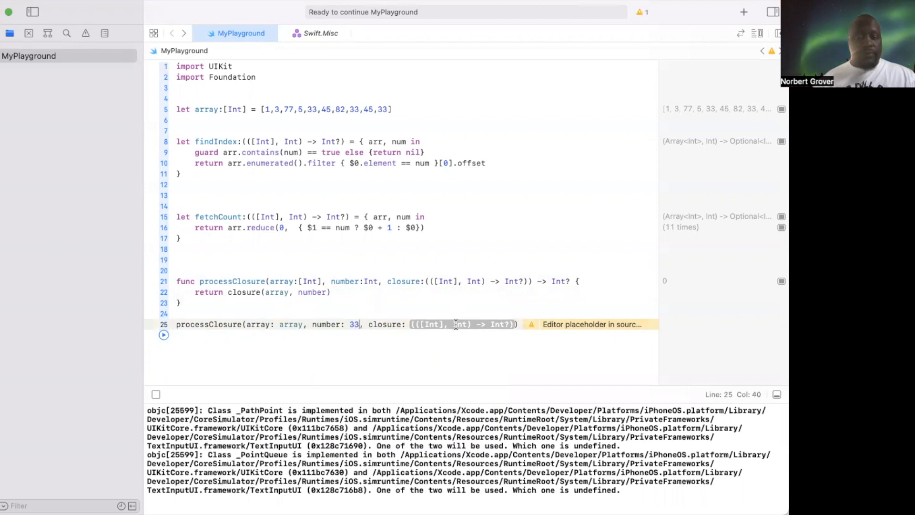
Step: Fill the closure argument's parameters with arr and num, then pass fetchCount as the closure
double_click(464, 324)
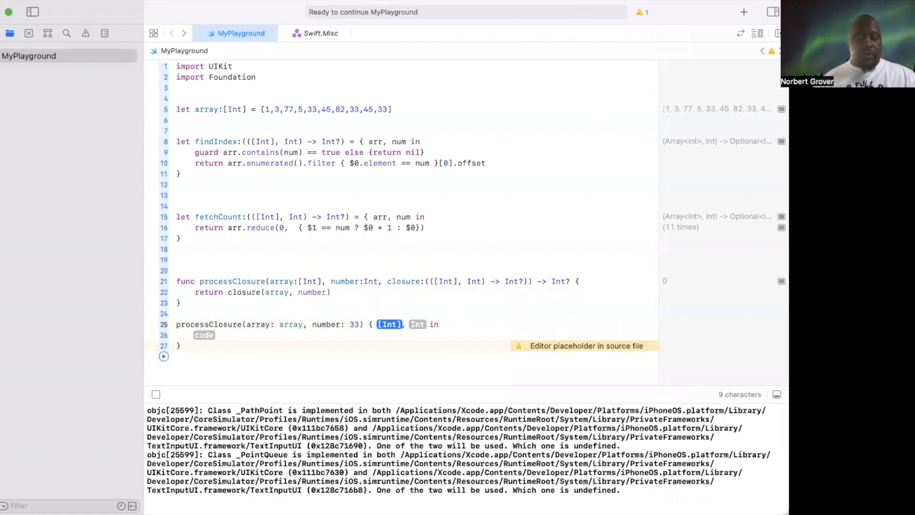
type("arr")
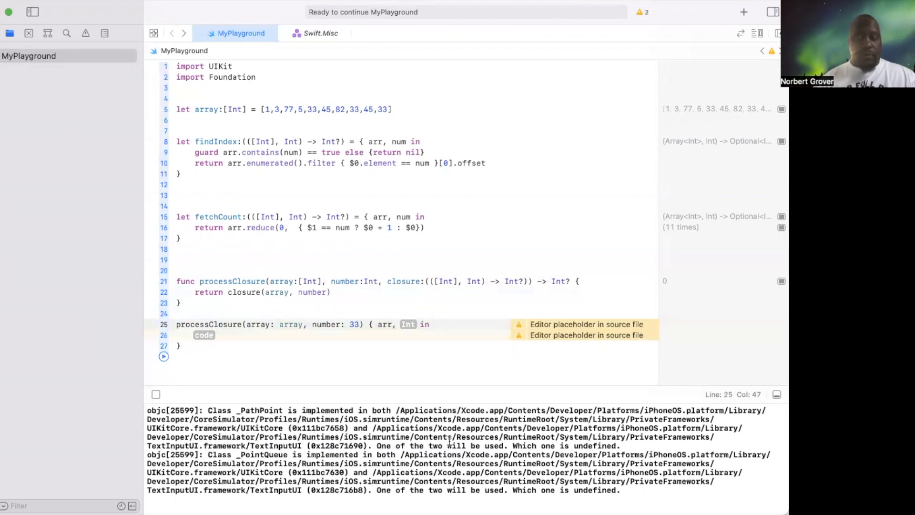
double_click(407, 324)
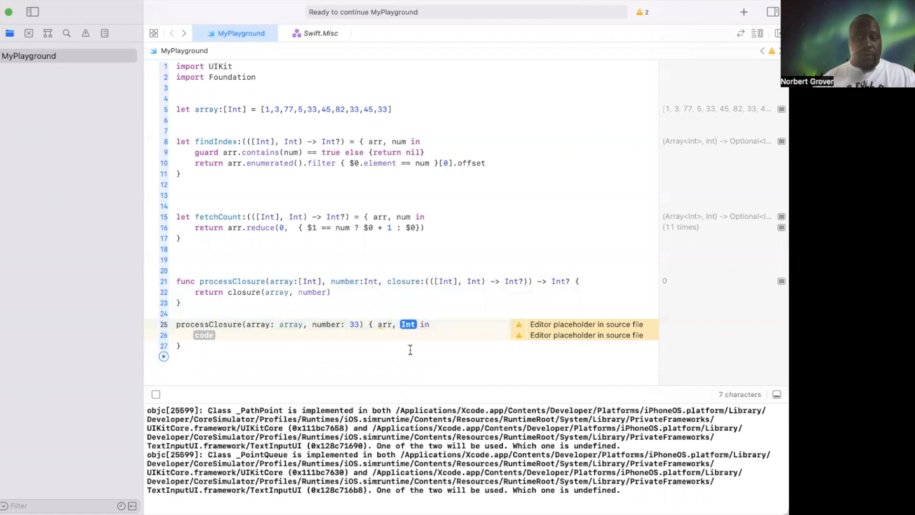
type("num")
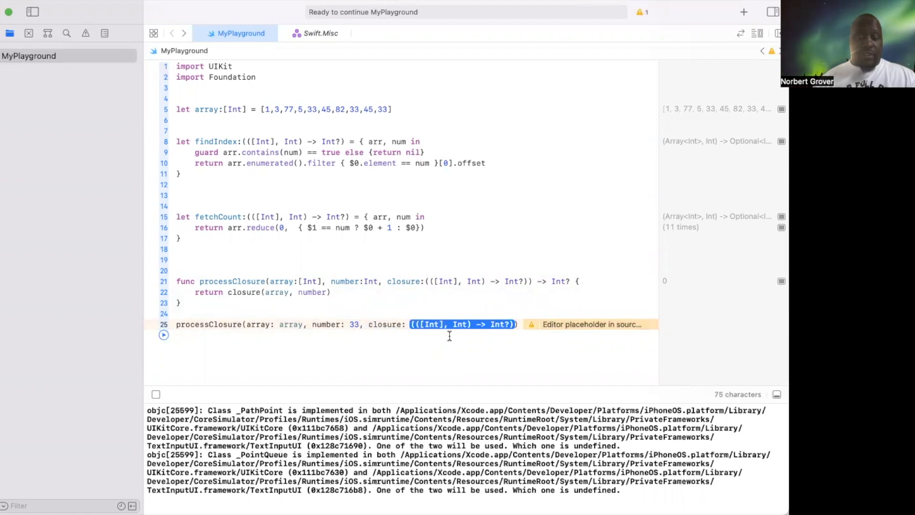
type("fetchCou")
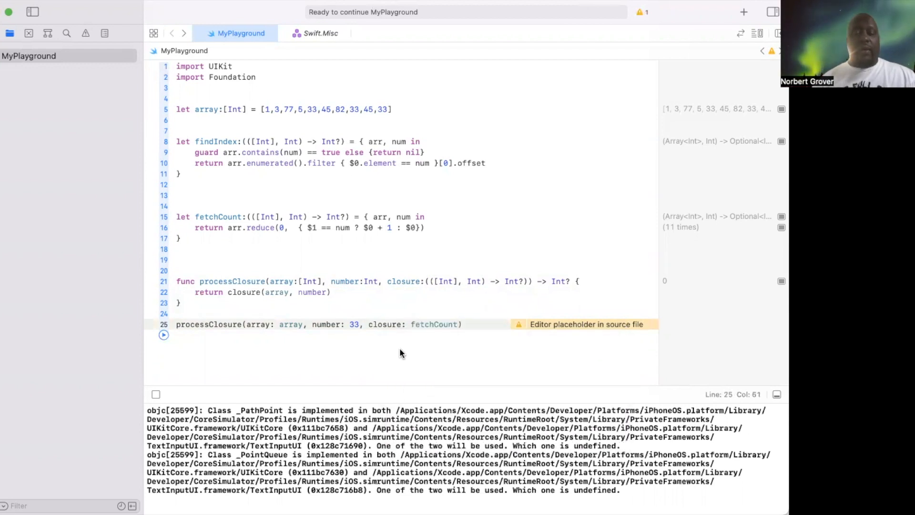
Step: Run the call, retry with 45 then 77 to get a count of 1, and add blank lines below
left_click(164, 335)
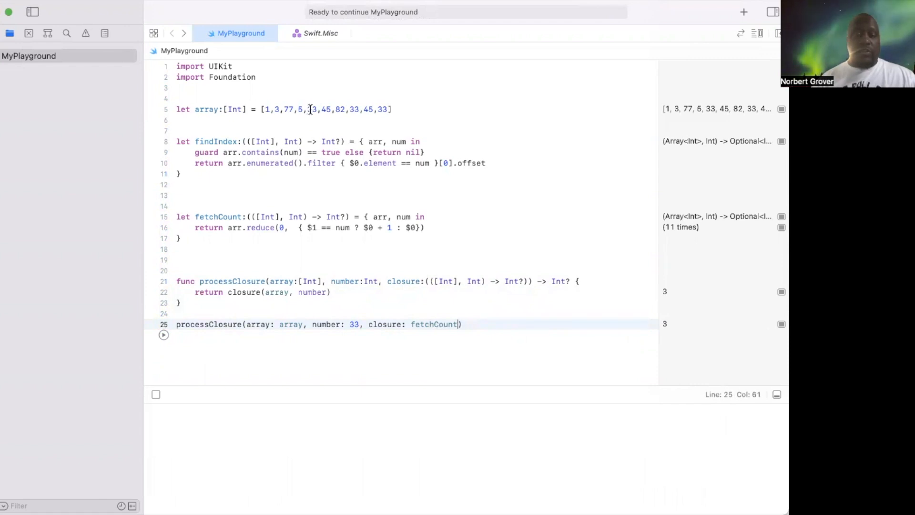
mouse_move(641, 385)
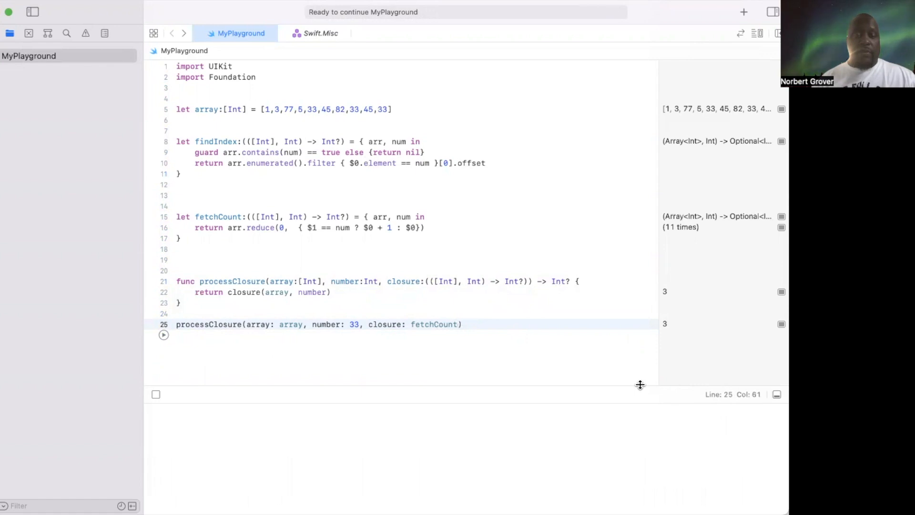
mouse_move(519, 317)
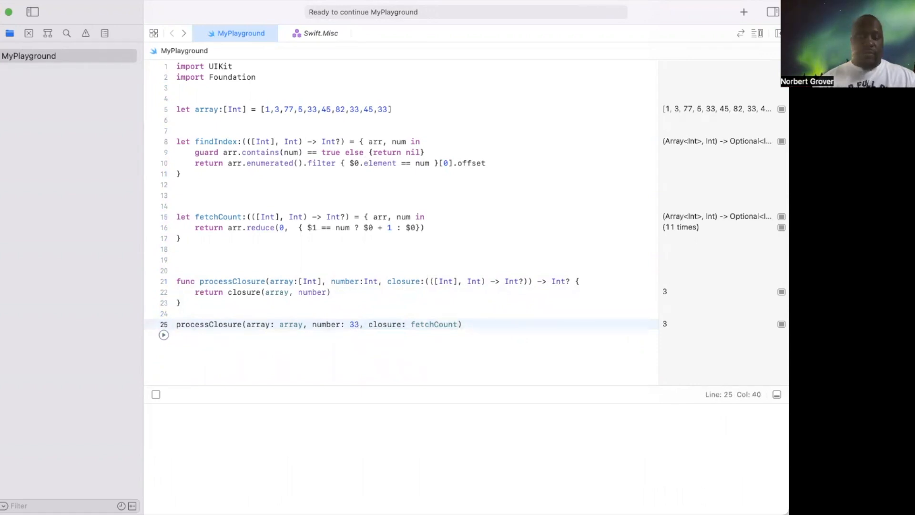
type("45")
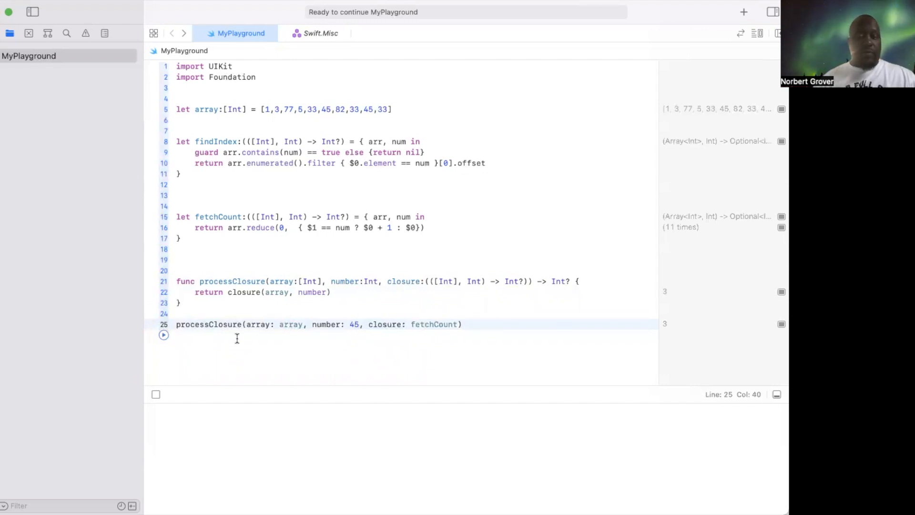
left_click(163, 333)
type("77")
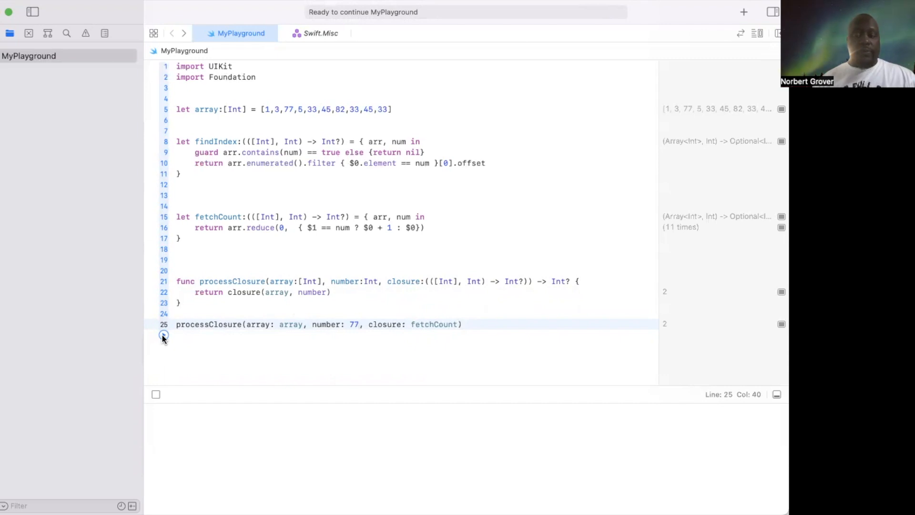
left_click(163, 335)
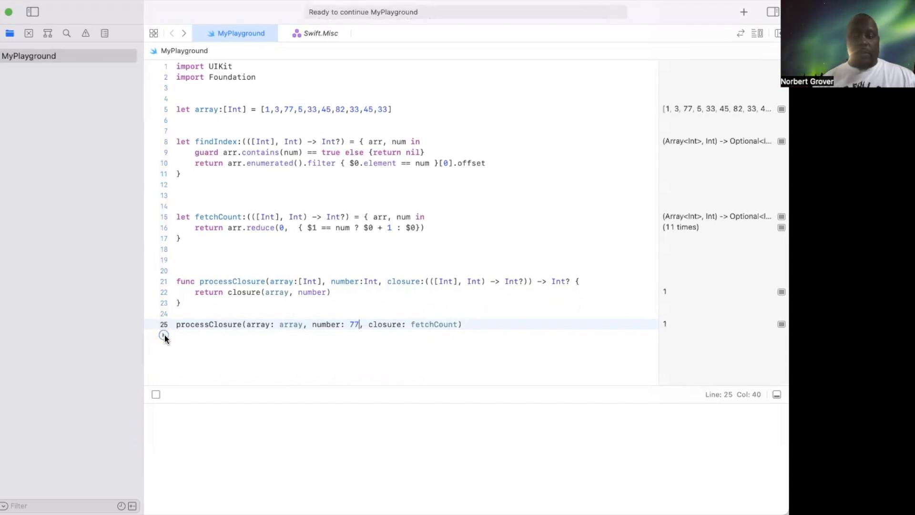
key("Return")
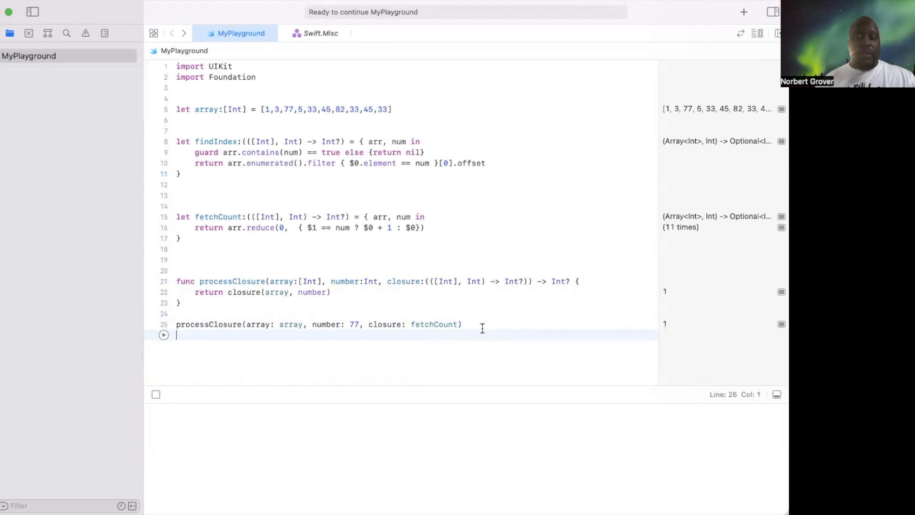
key("return")
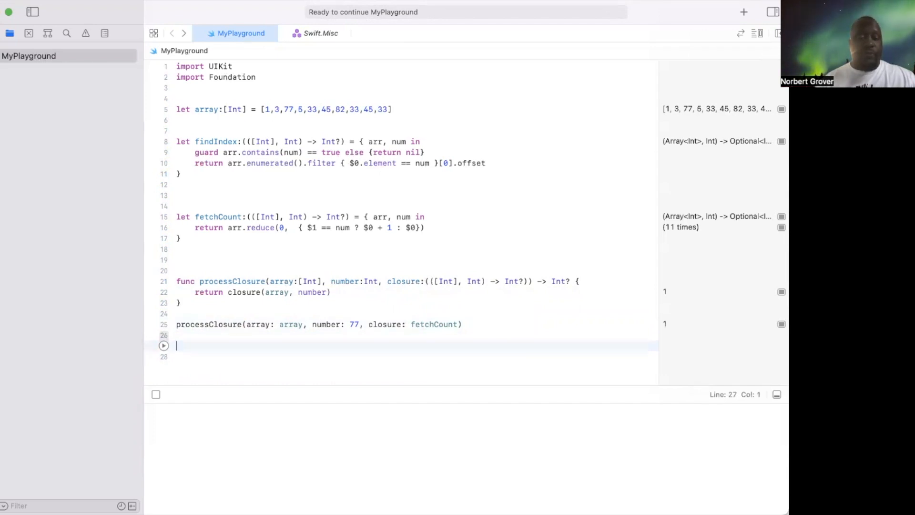
Step: Declare func processClosures(array:[Int], number:Int, closures:[...]) -> [Int] returning an empty array
type("pr")
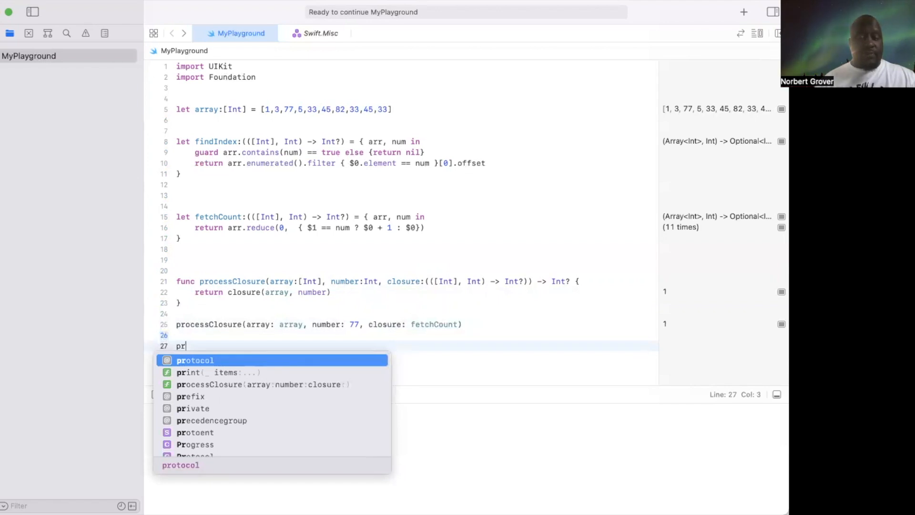
mouse_move(442, 343)
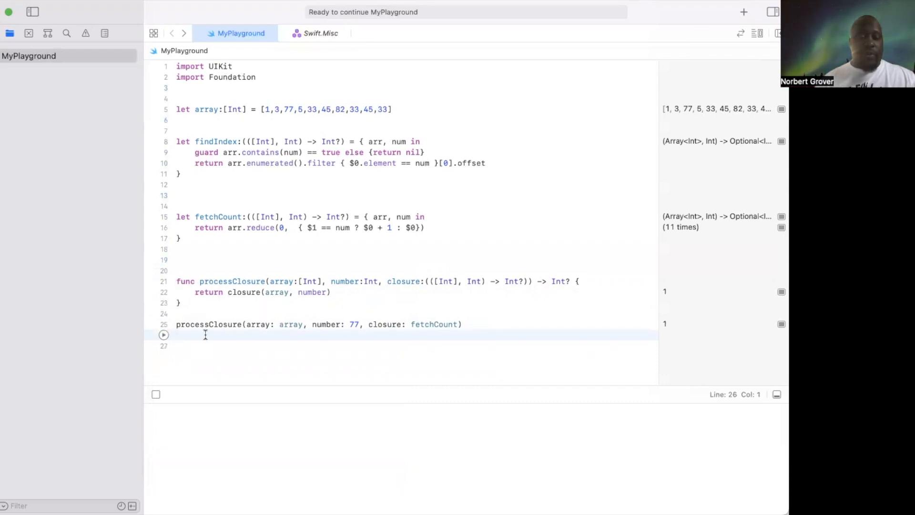
double_click(231, 280)
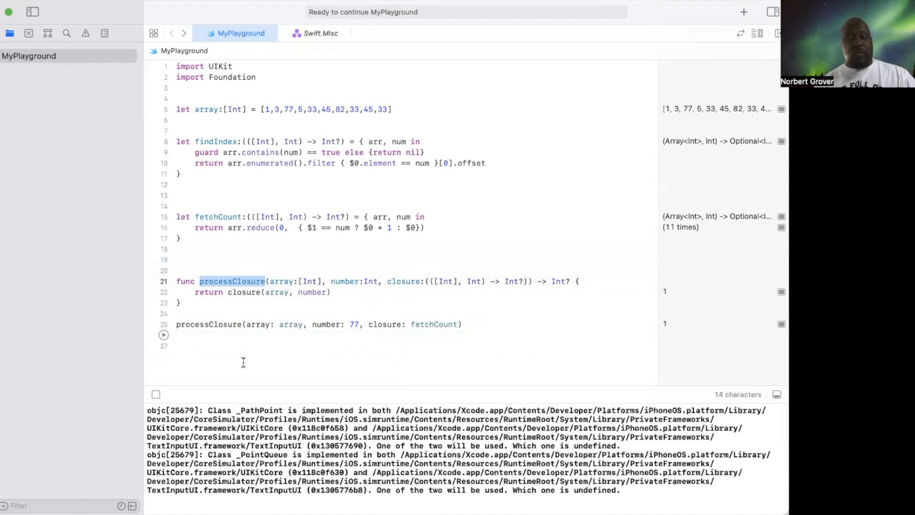
left_click(234, 345)
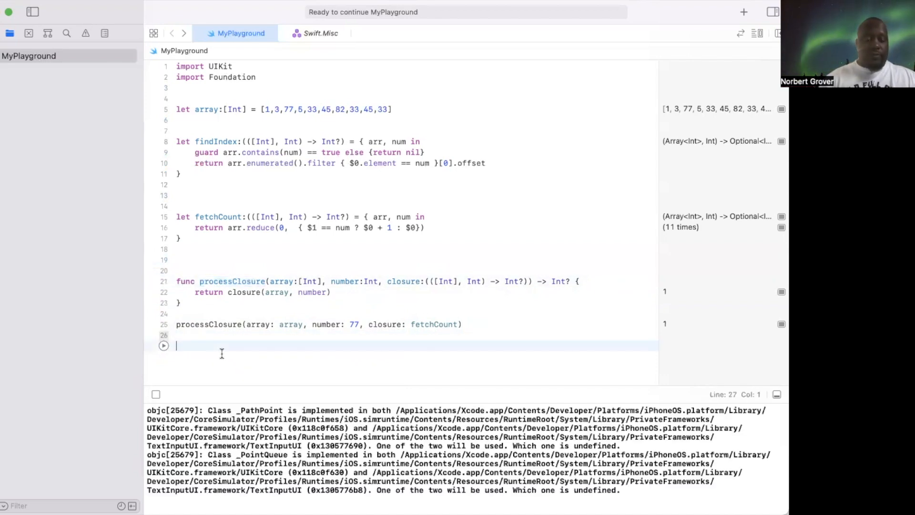
type("func processClosures")
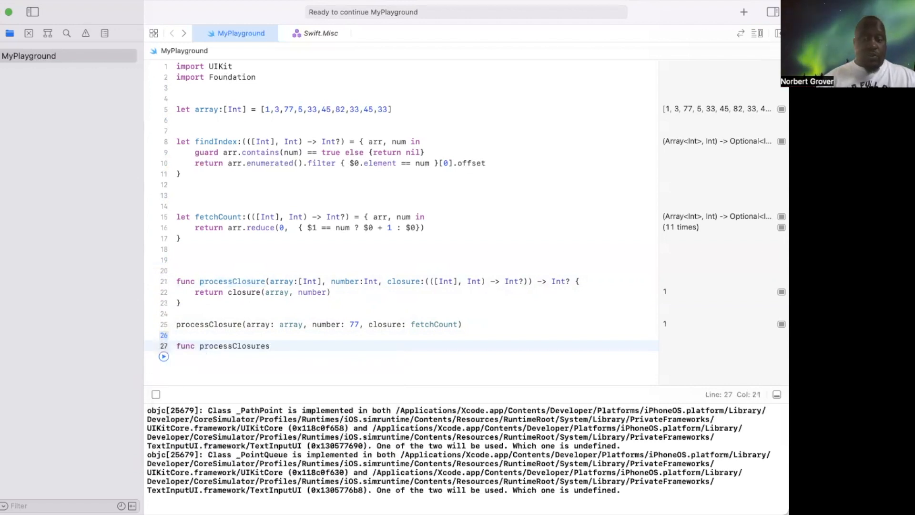
type("()")
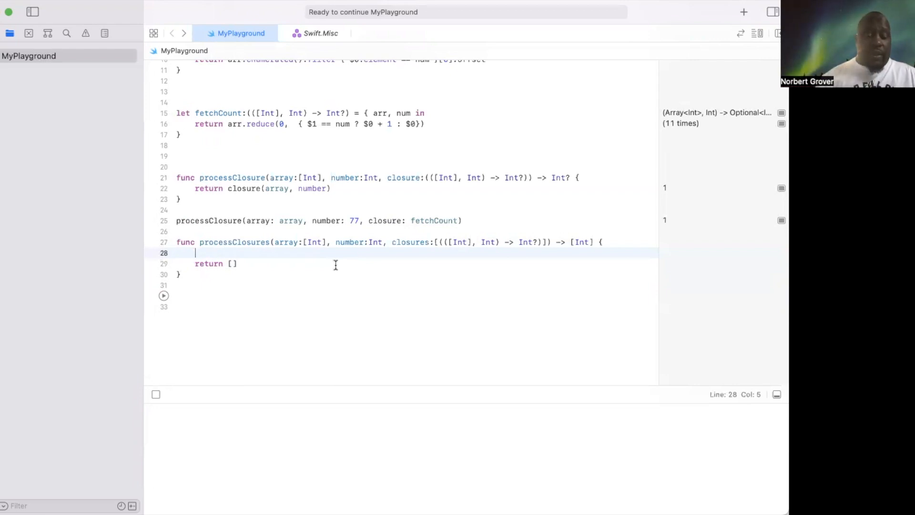
Step: Declare var outputArray:[Int] = [Int]() at the top of processClosures
type("var o")
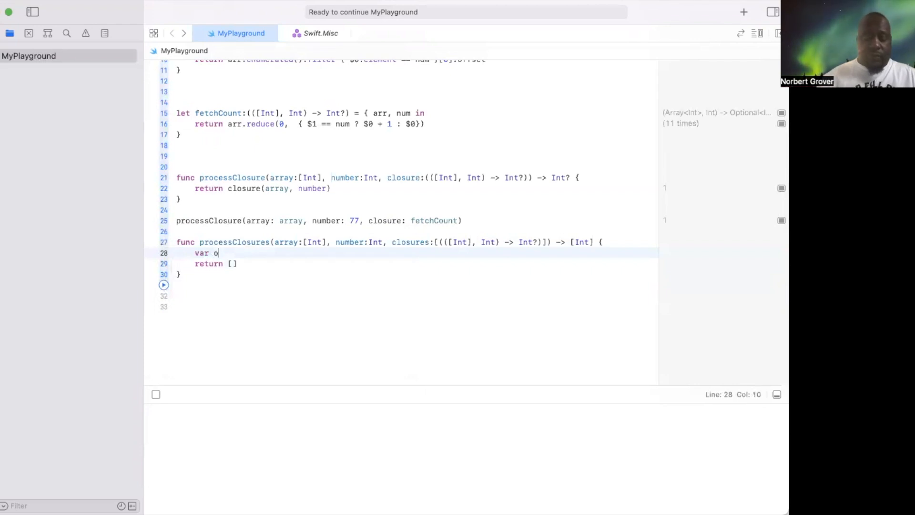
type("utputArra")
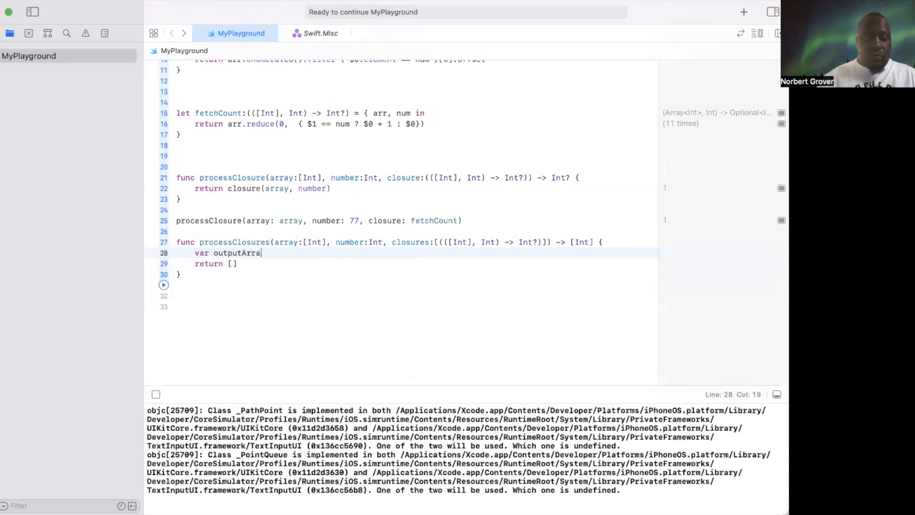
type("u")
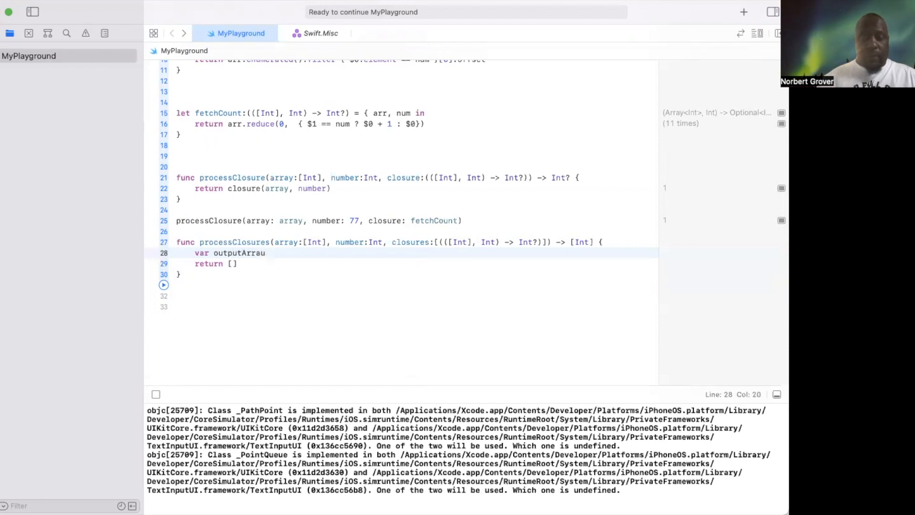
key("Backspace")
type("y:")
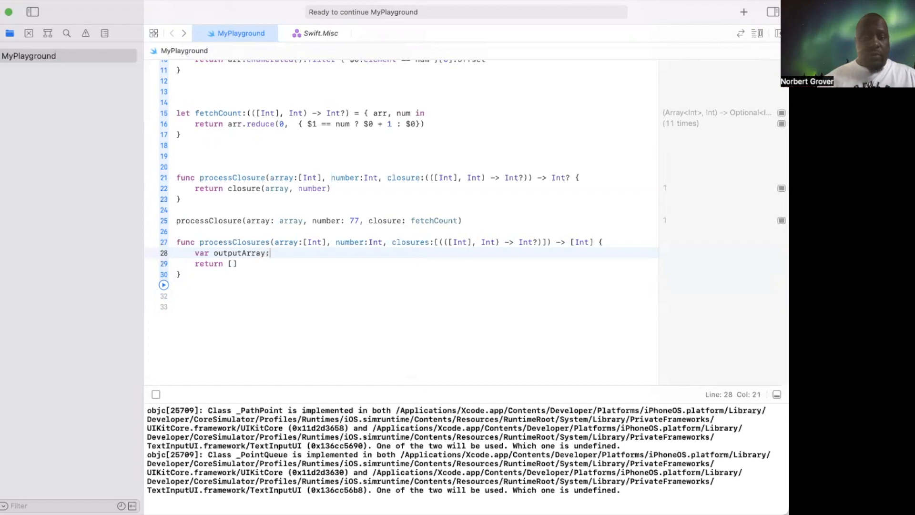
type("[")
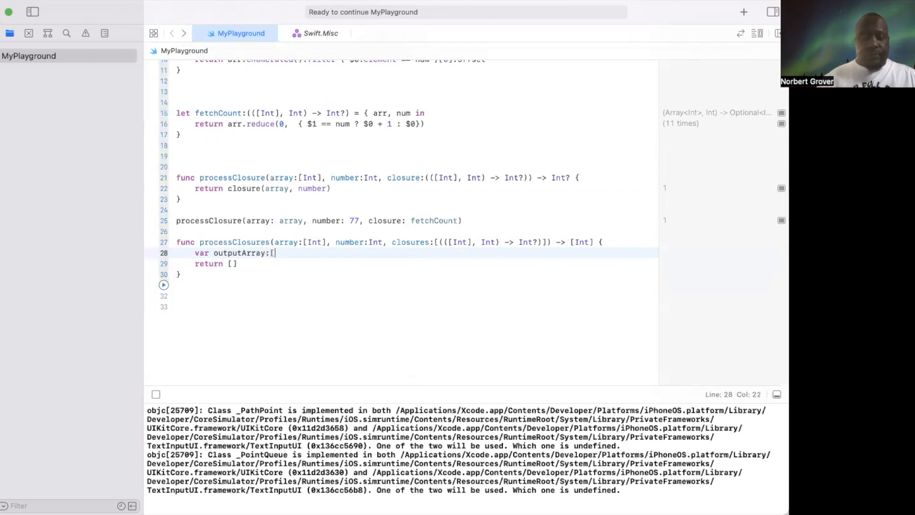
type("Int] =")
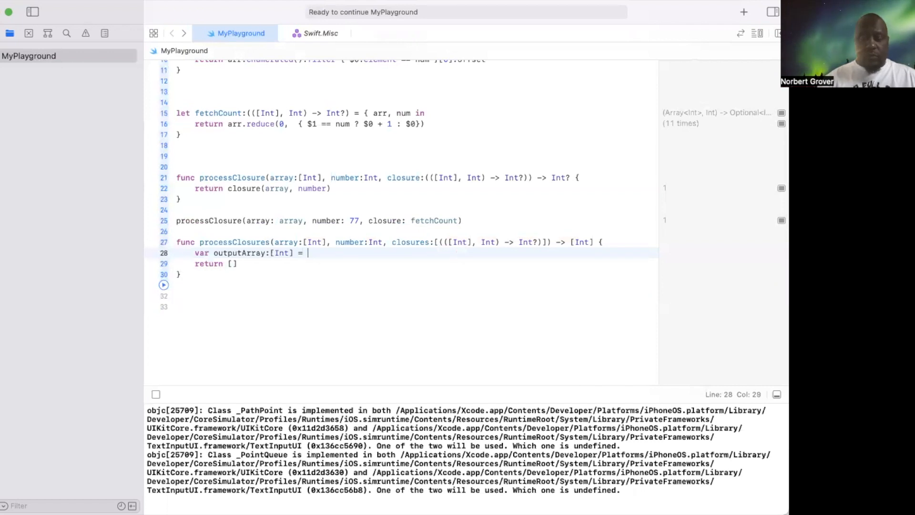
type("[]")
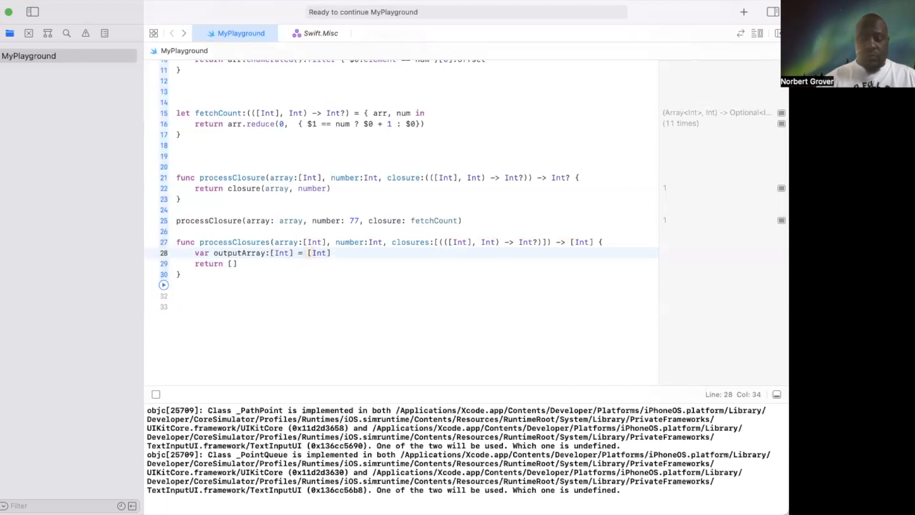
type("()")
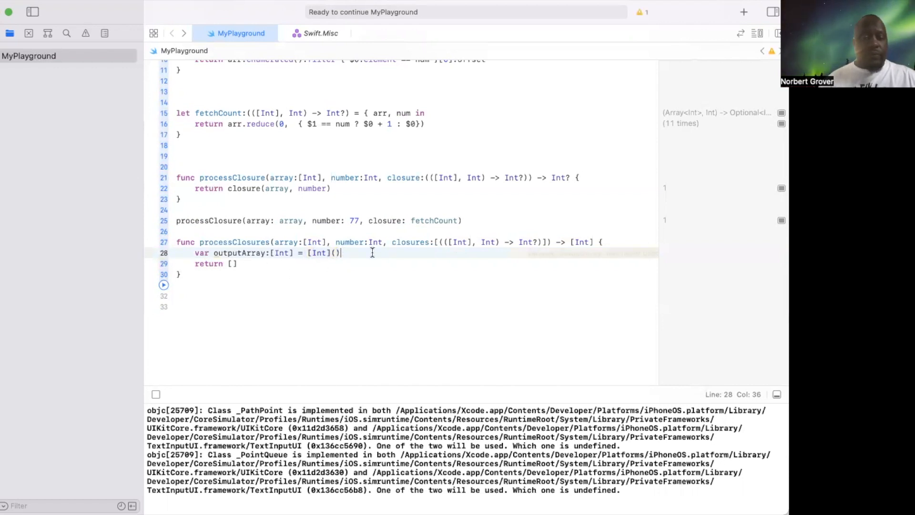
key("return")
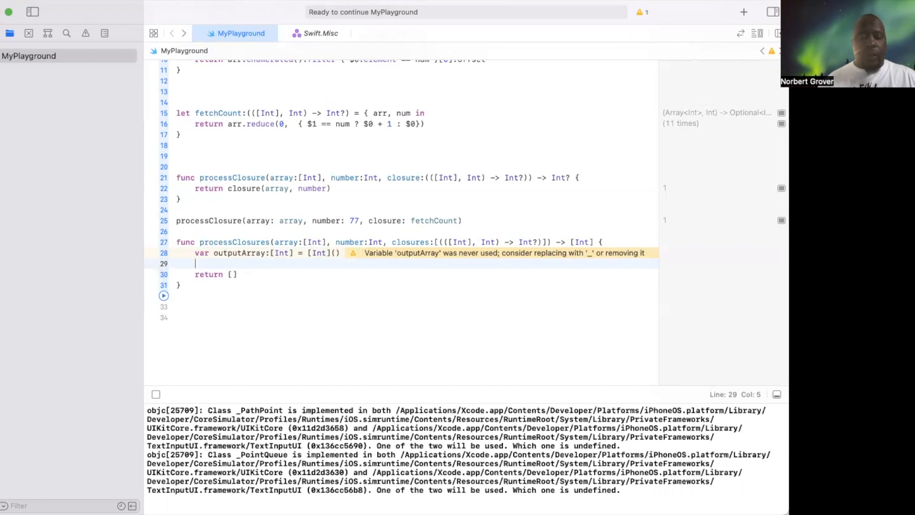
Step: Write the loop header for item in closures, removing a stray closures line first
type("closures")
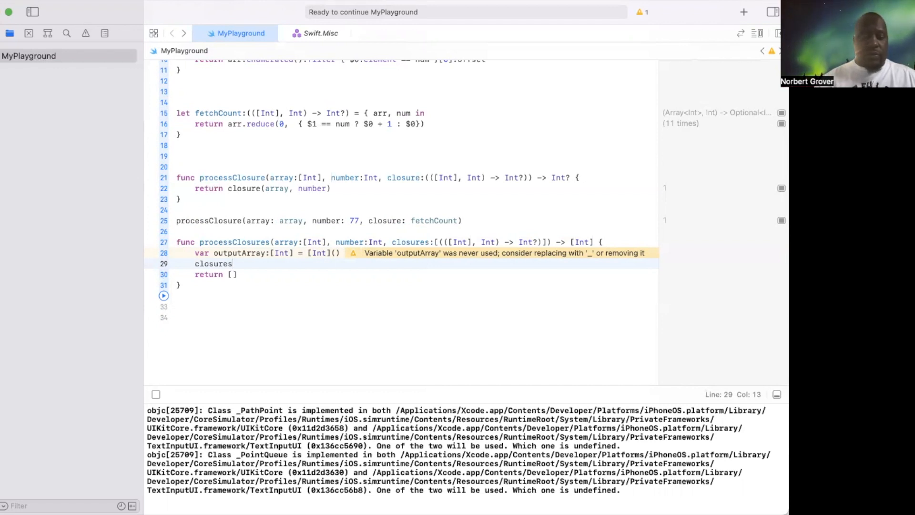
key("Return")
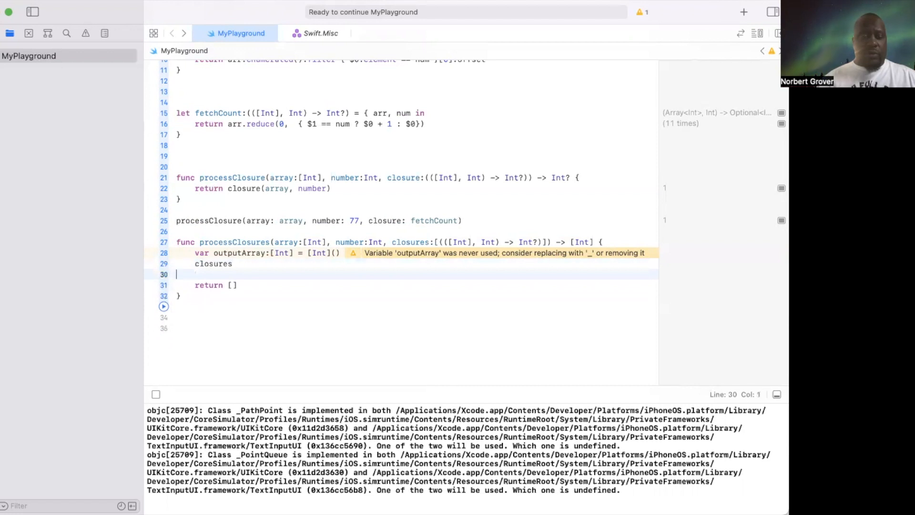
key("Backspace")
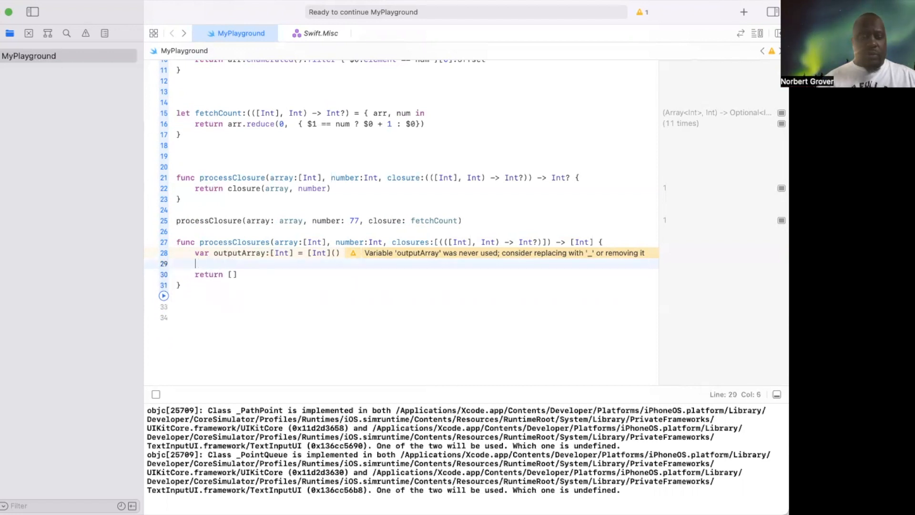
type("for")
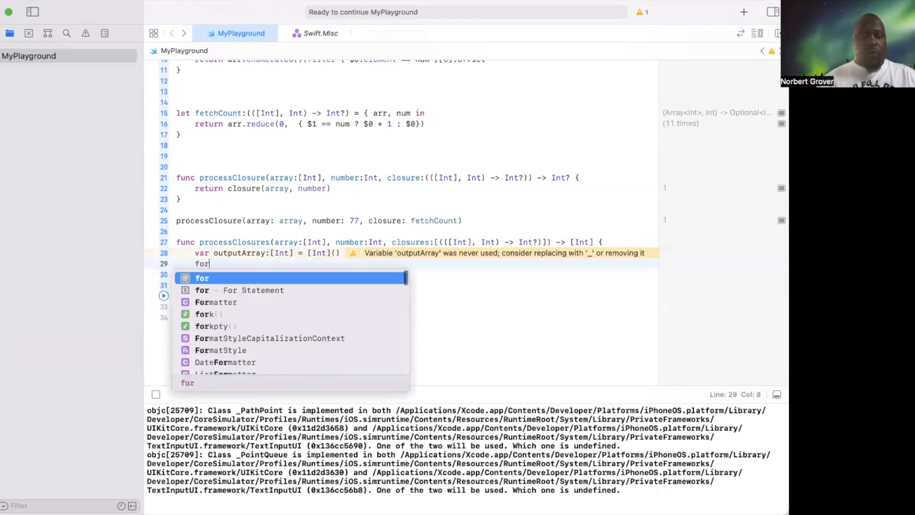
type("itemn")
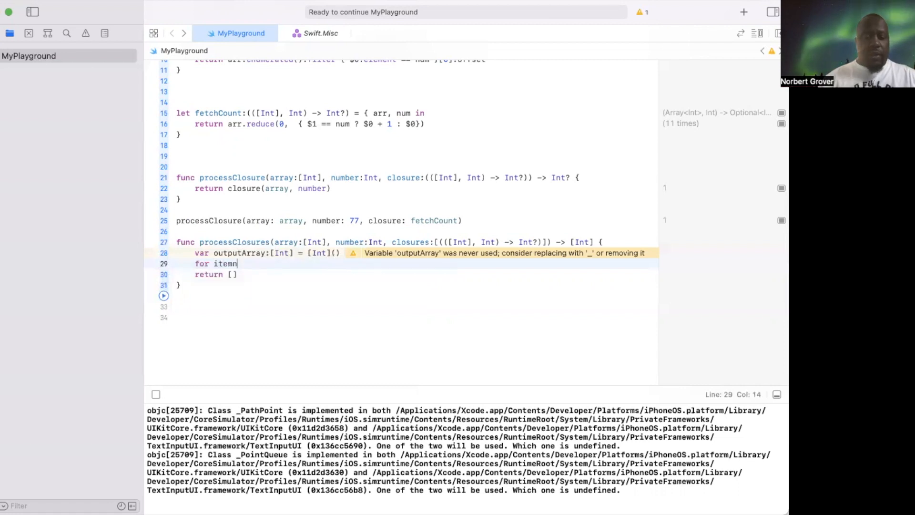
type("i")
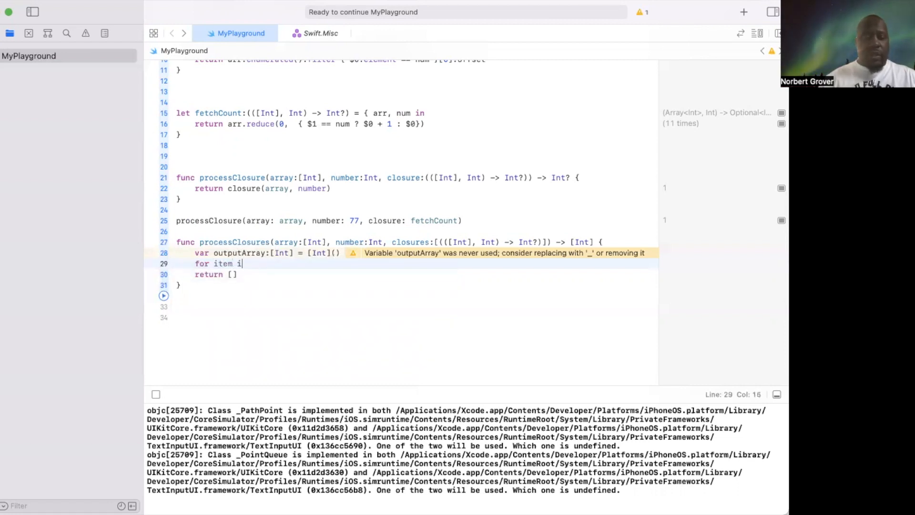
type("in c")
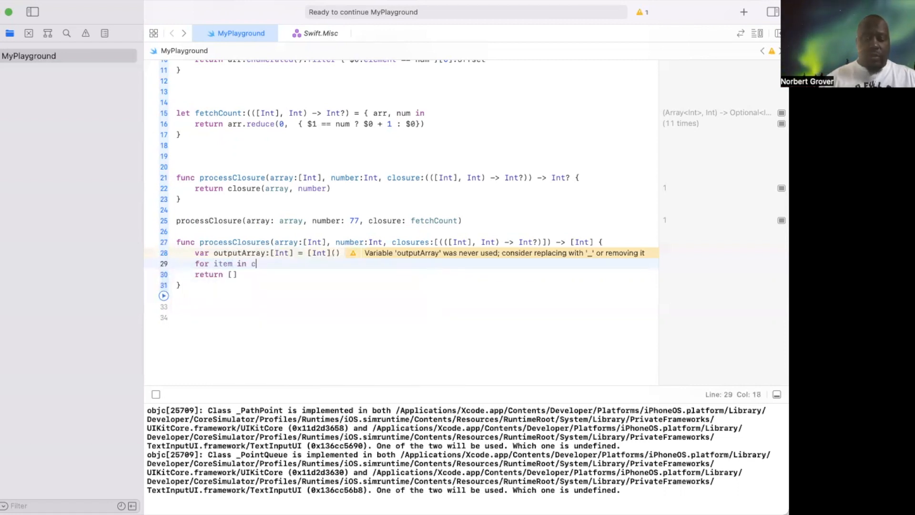
type("losures")
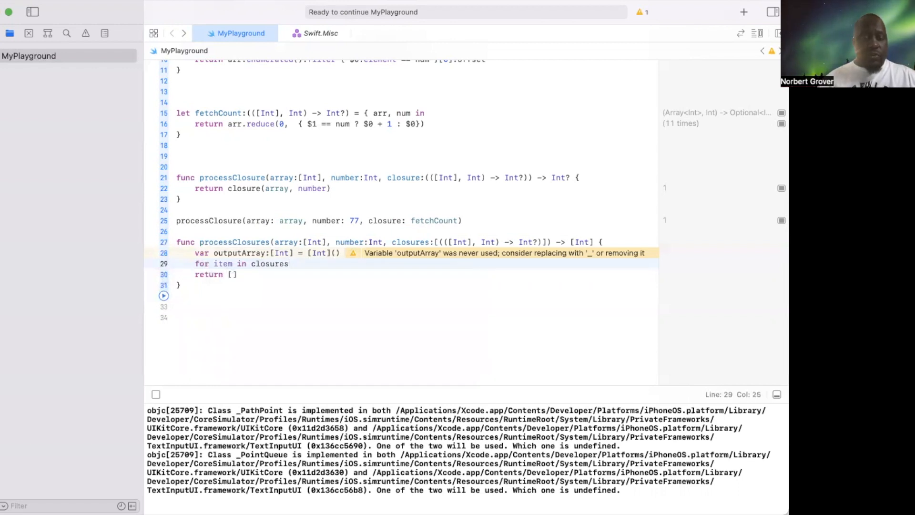
key("Right")
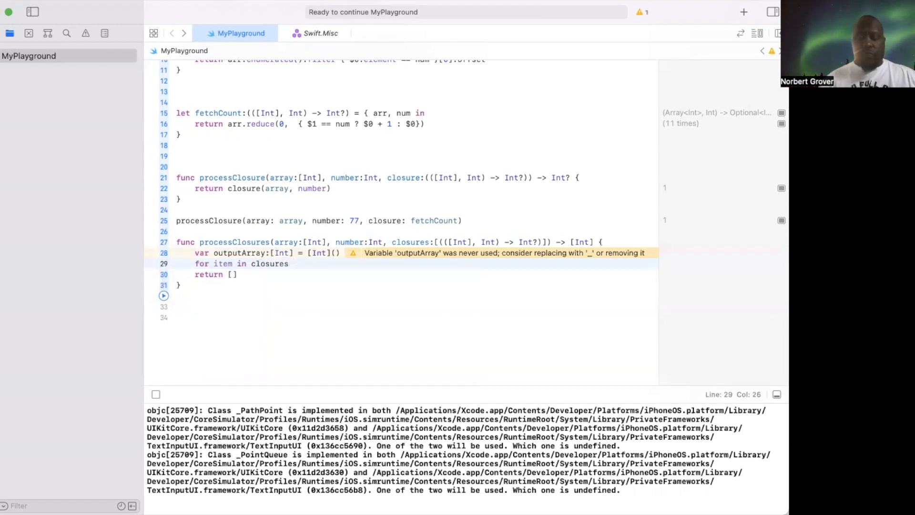
Step: Give the loop a body that appends item to outputArray
type("{")
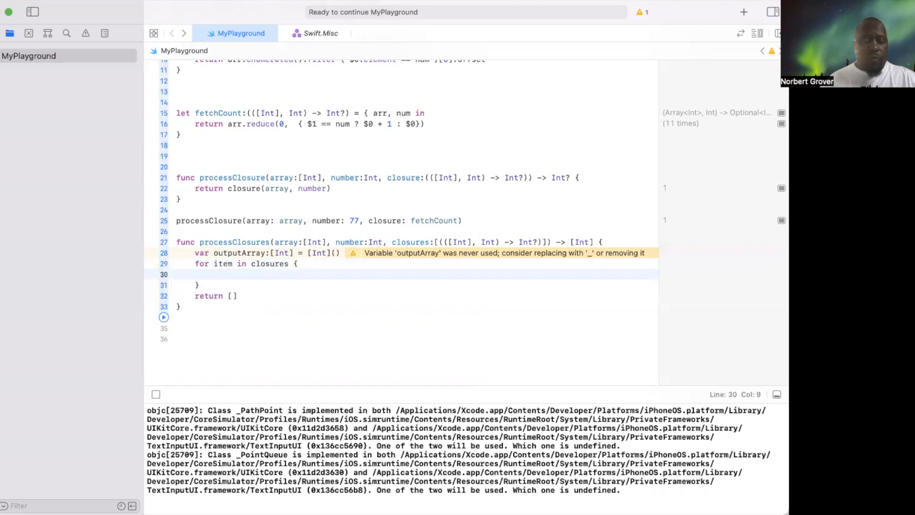
type("outputArray.append(i")
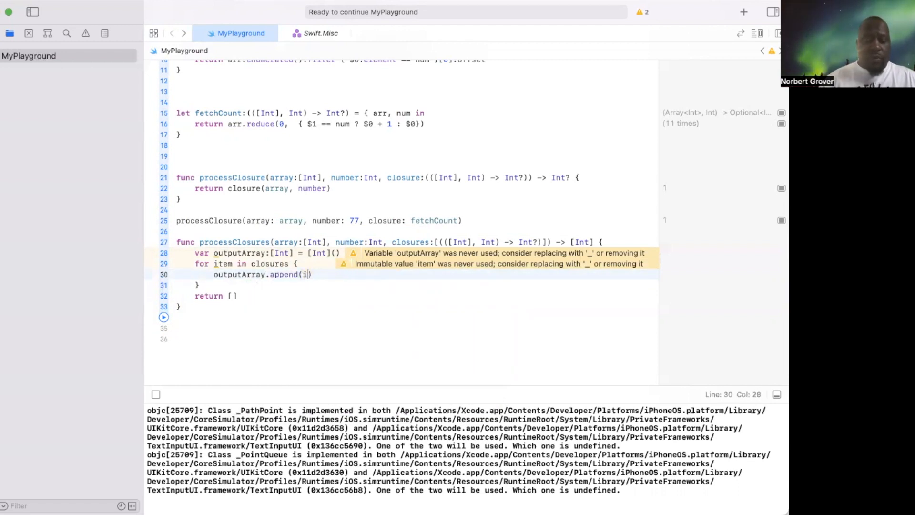
type("tem")
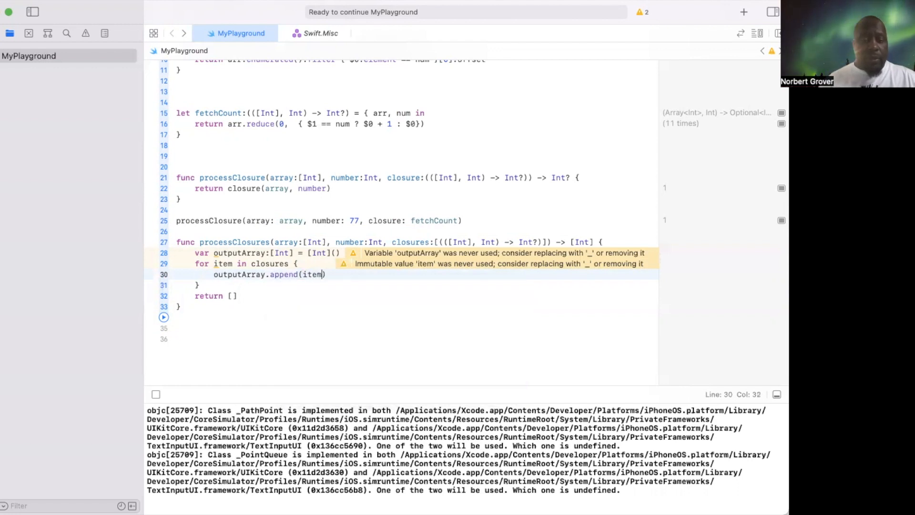
type(".")
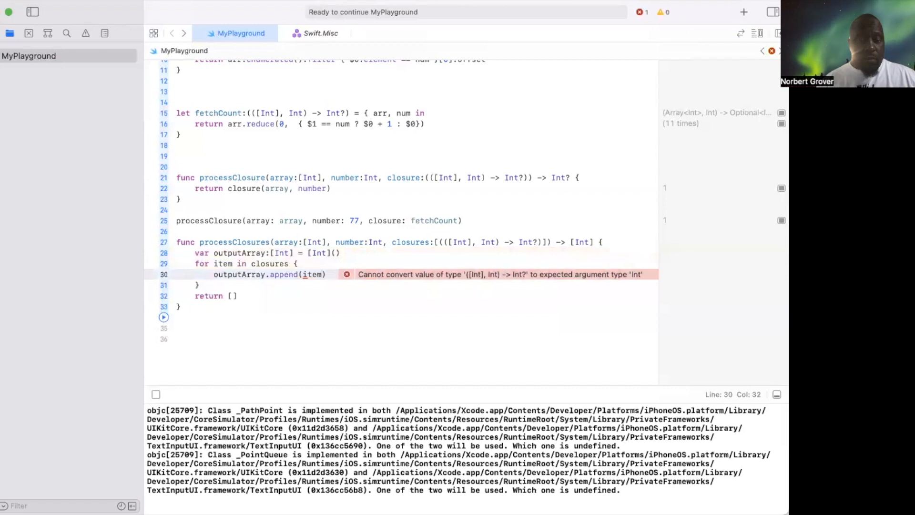
Step: Append item(array, number) and apply the Force-unwrap Fix-it so it becomes item(array, number)!
type("(array, b")
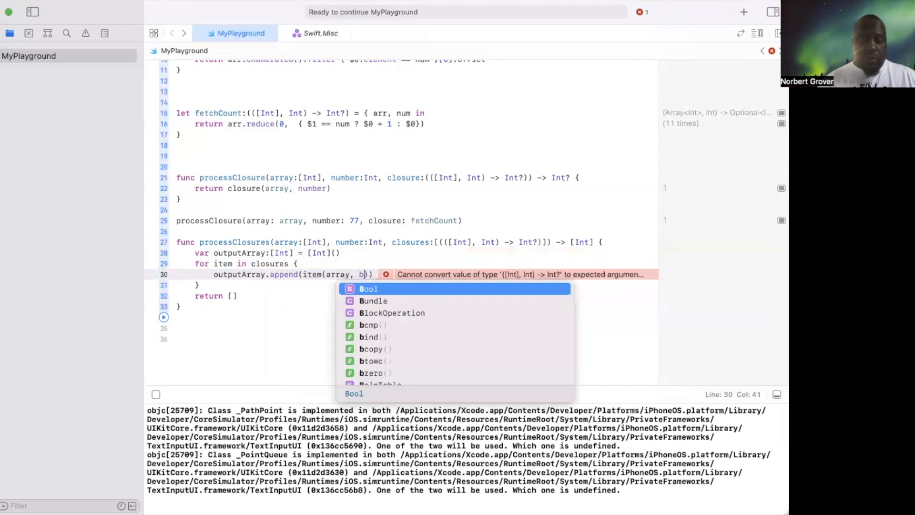
type("number")
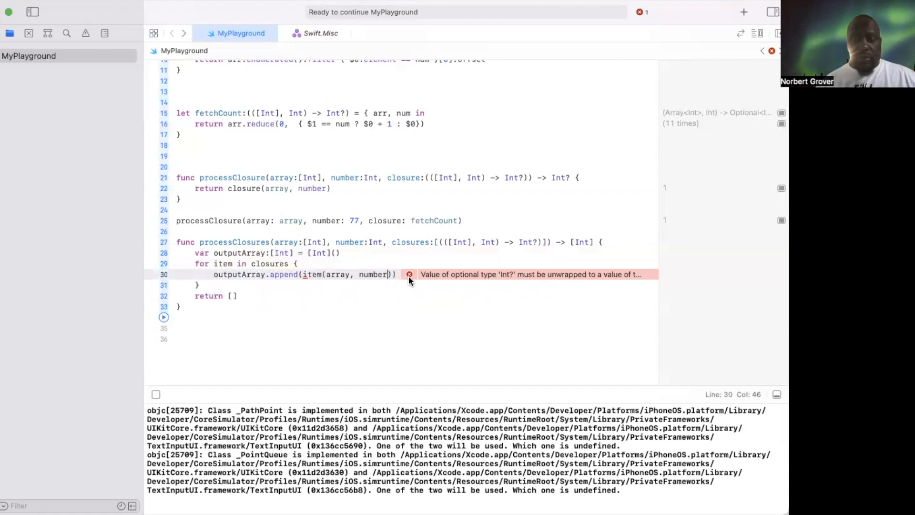
left_click(409, 274)
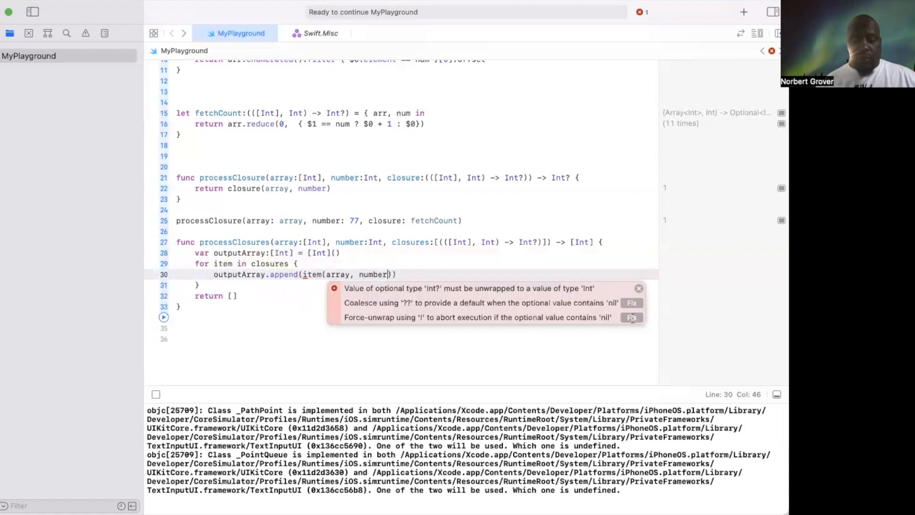
left_click(631, 317)
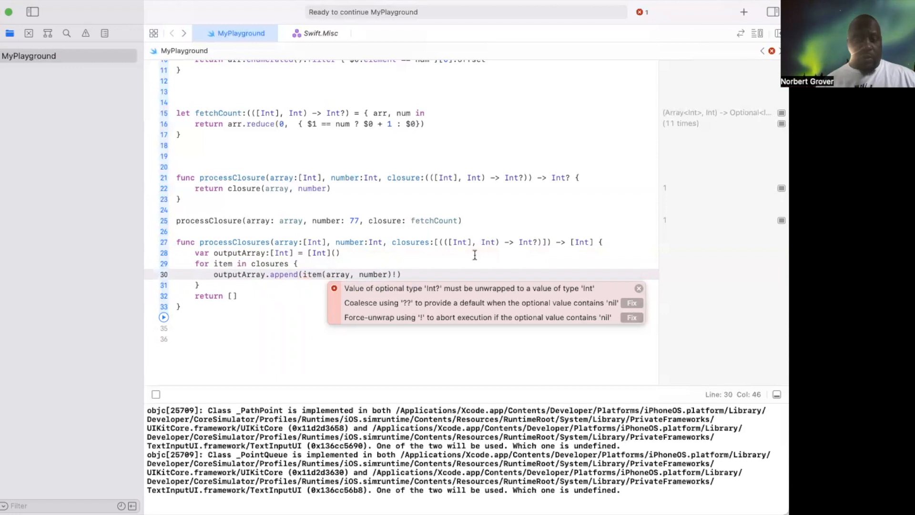
left_click(639, 288)
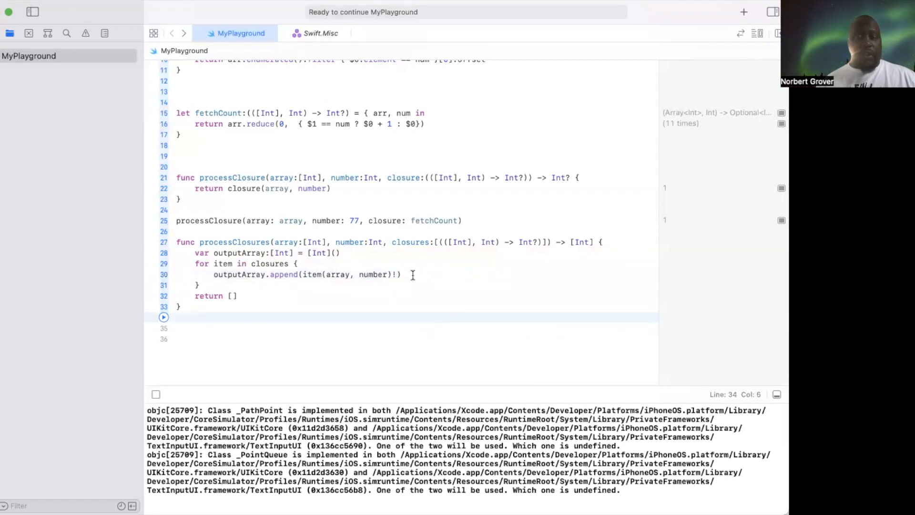
left_click(195, 316)
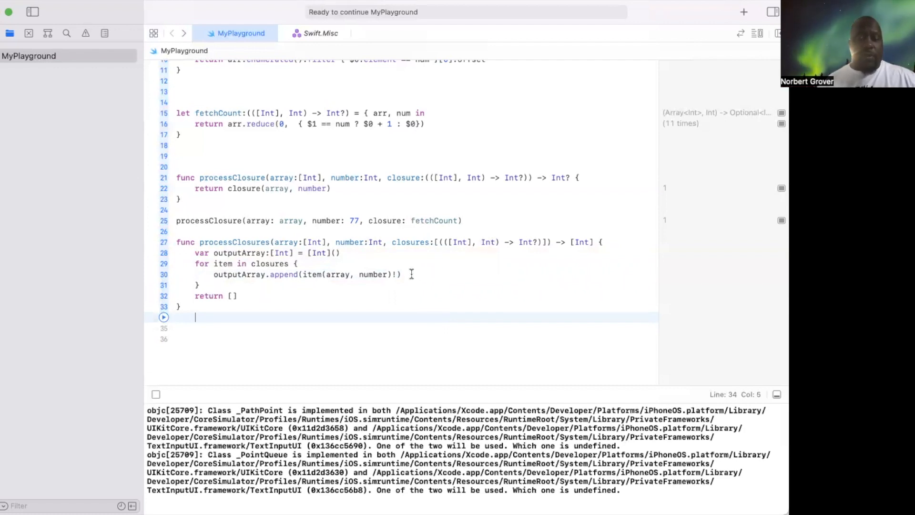
left_click(403, 275)
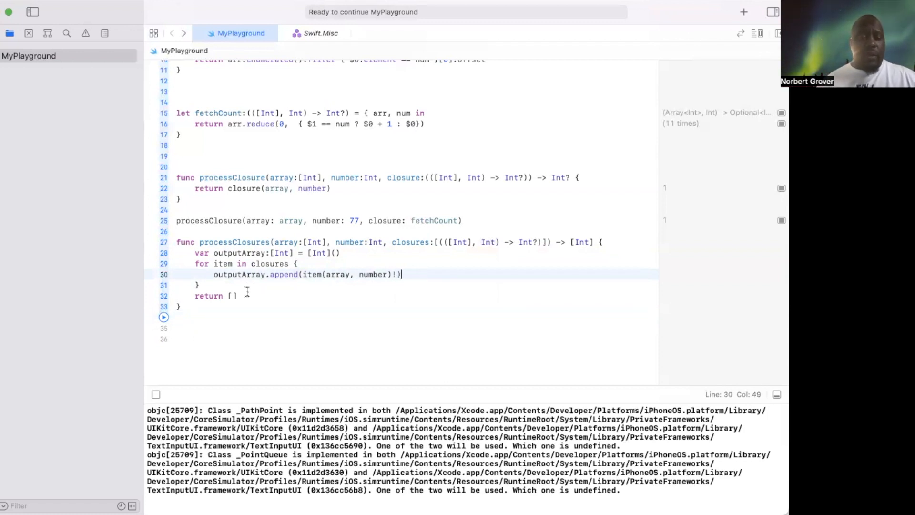
Step: Replace return [] with return outputArray and add blank lines below the function
left_click(236, 296)
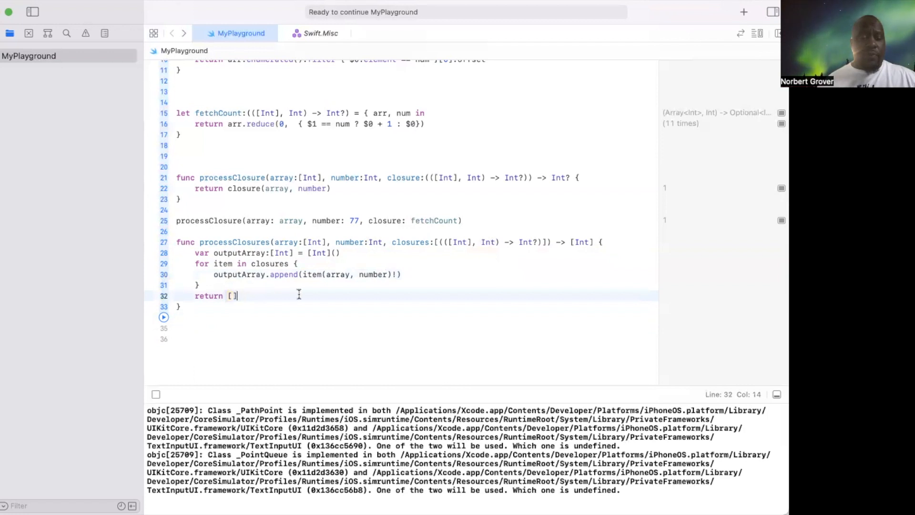
key("backspace")
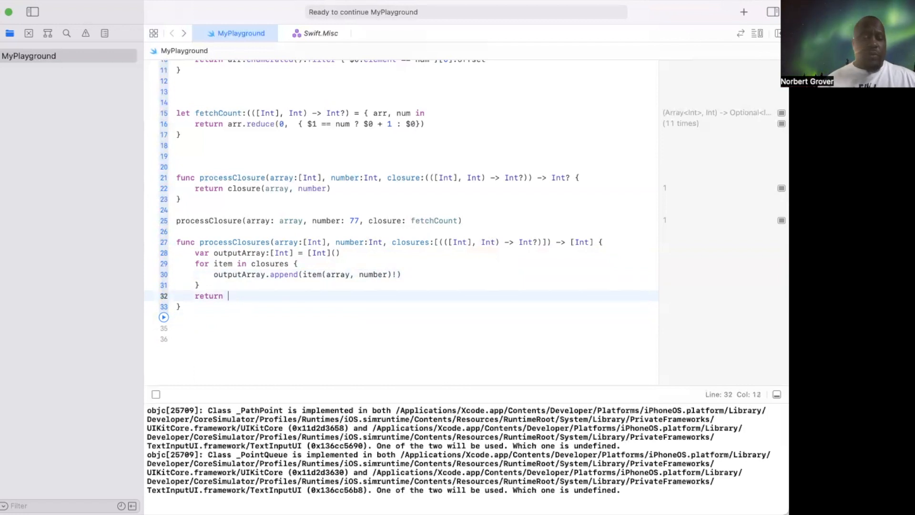
type("outputArray")
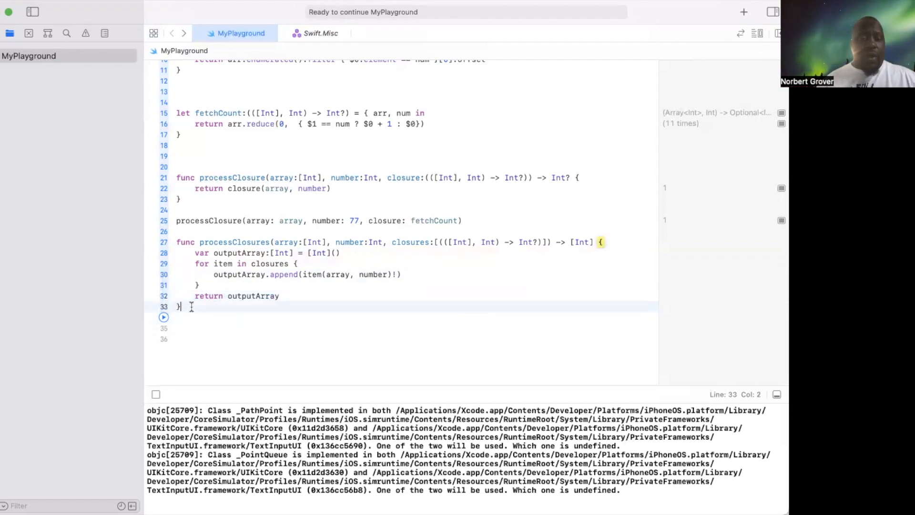
key("return")
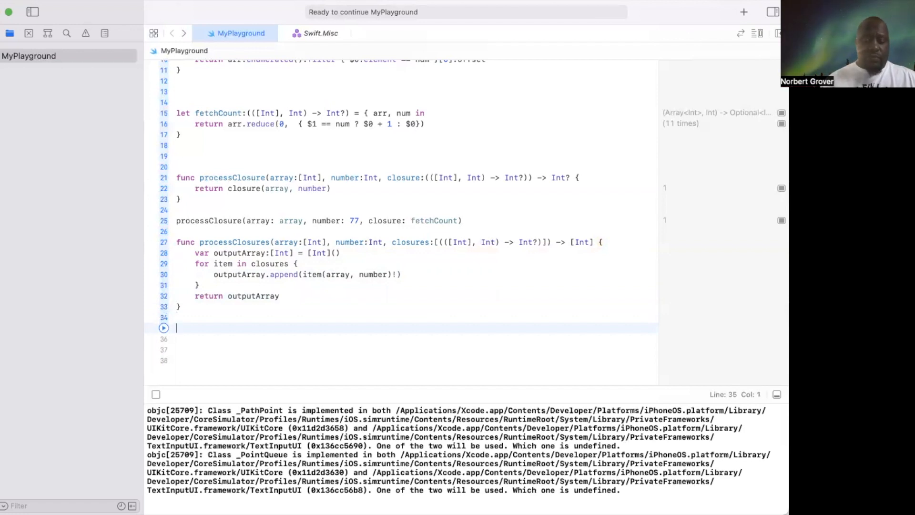
Step: Call processClosures on line 35 with arguments array and 33
type("pr")
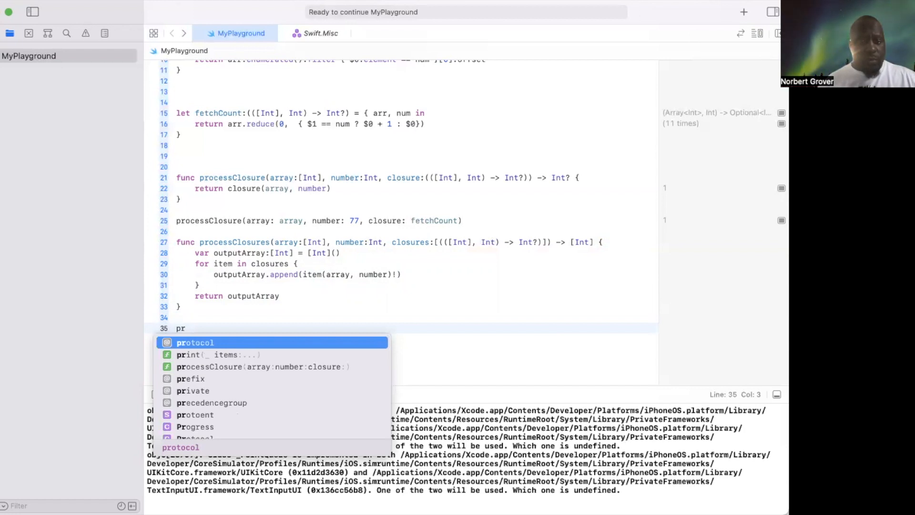
type("o")
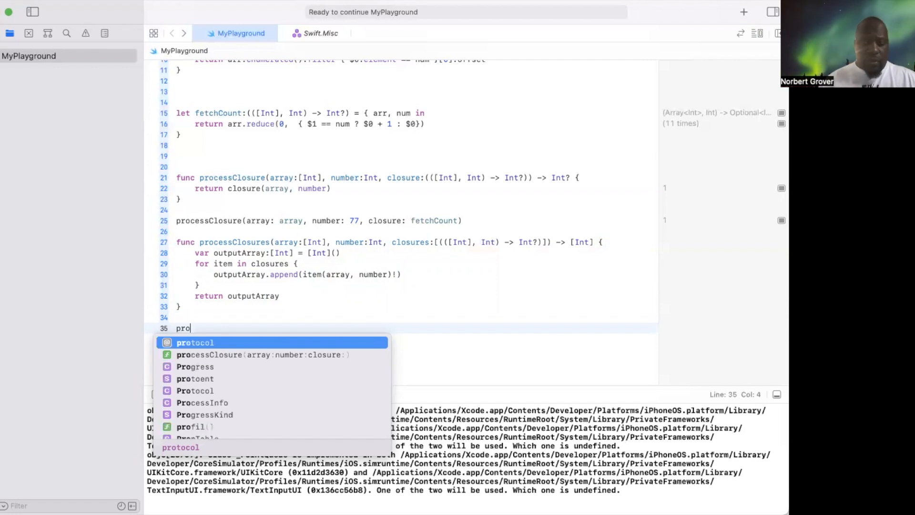
type("cessClosures(array: [Int], number: Int, closures: [(([Int], Int) -> Int?")
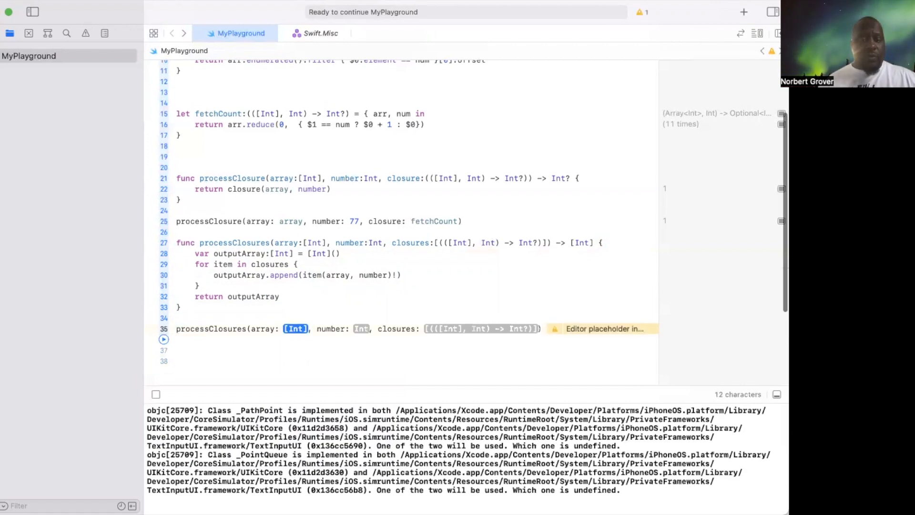
scroll("up", 3)
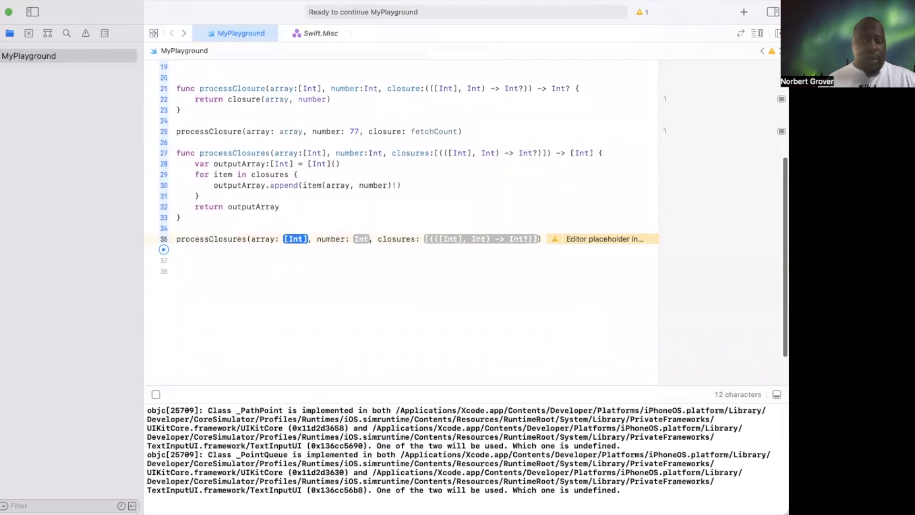
type("array")
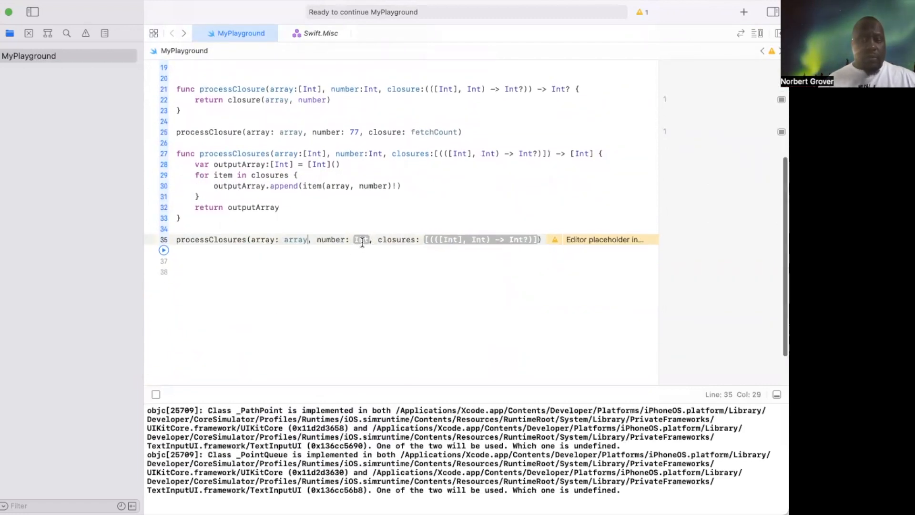
scroll("up", 3)
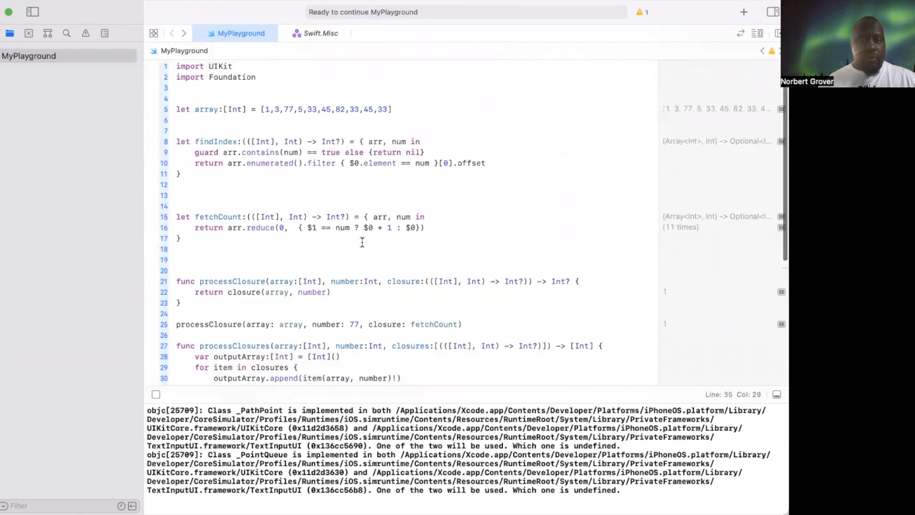
scroll("down", 3)
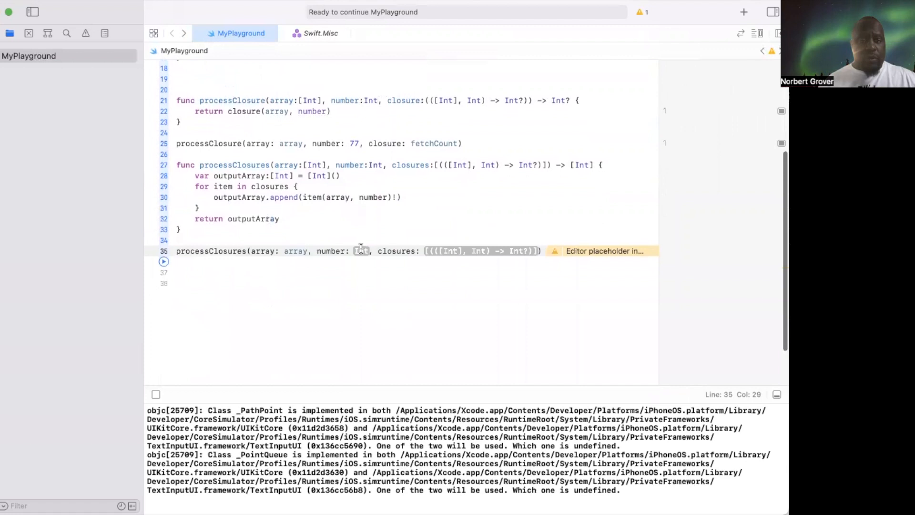
type("33")
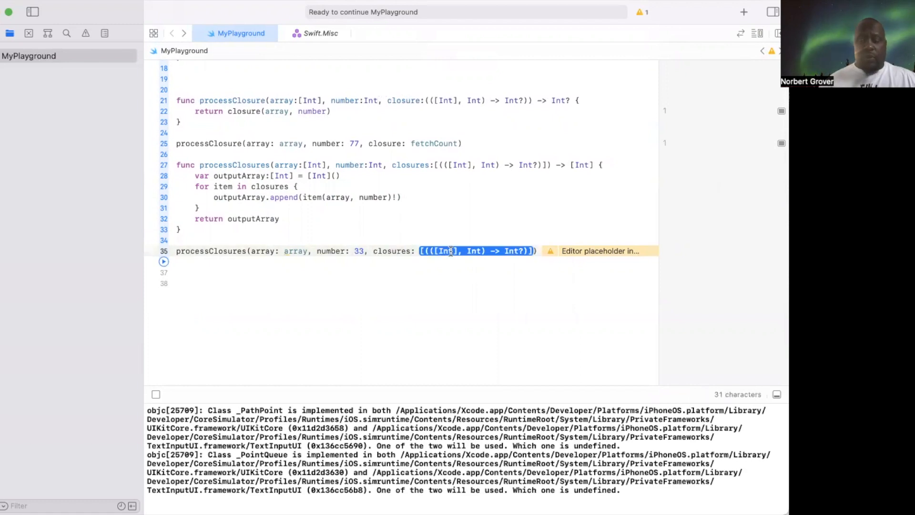
Step: Pass the closures array [findIndex, fetchCount] as the final argument
type("[]")
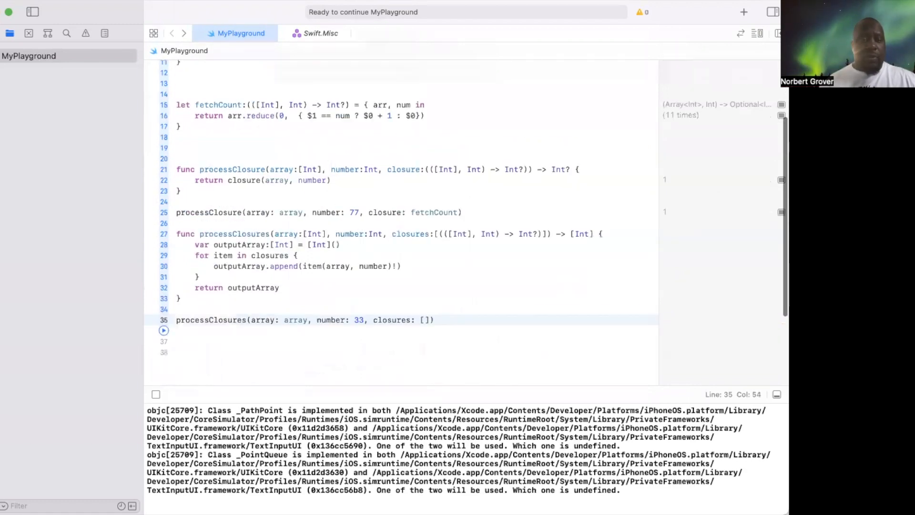
scroll("up", 3)
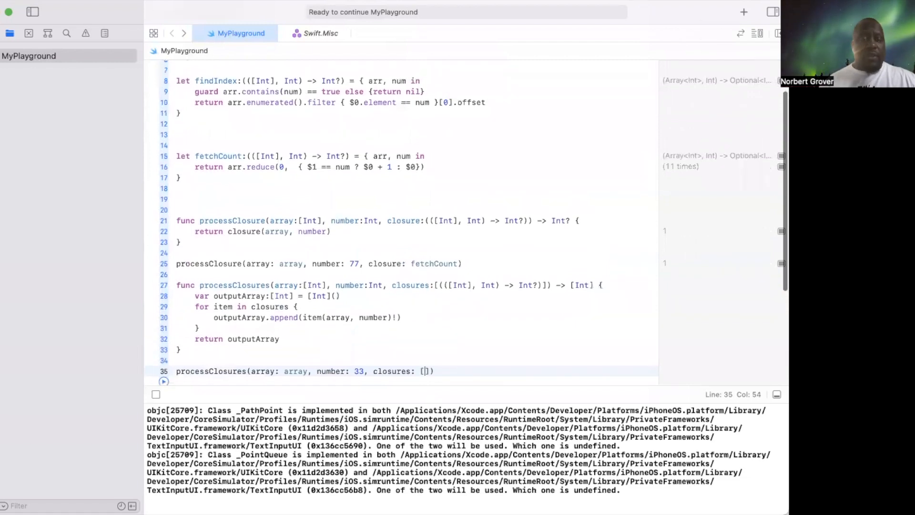
type("f")
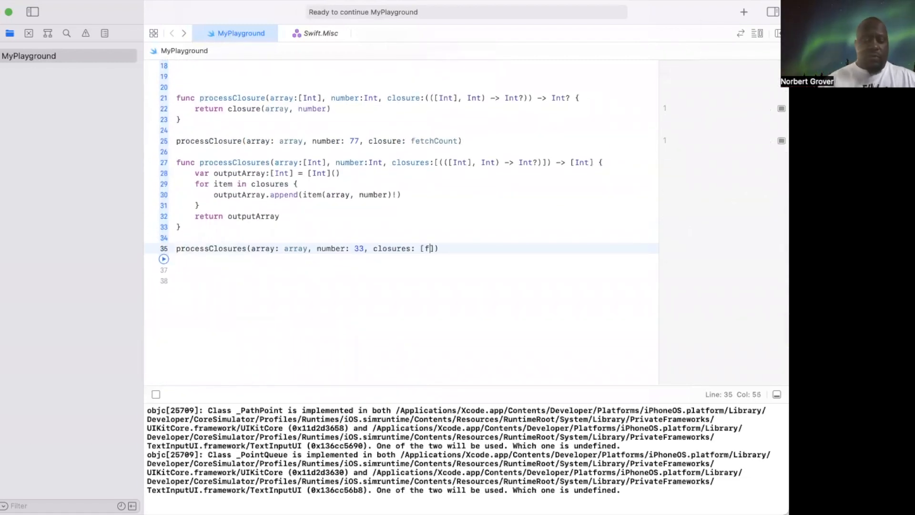
type("indIndex, fetchCount")
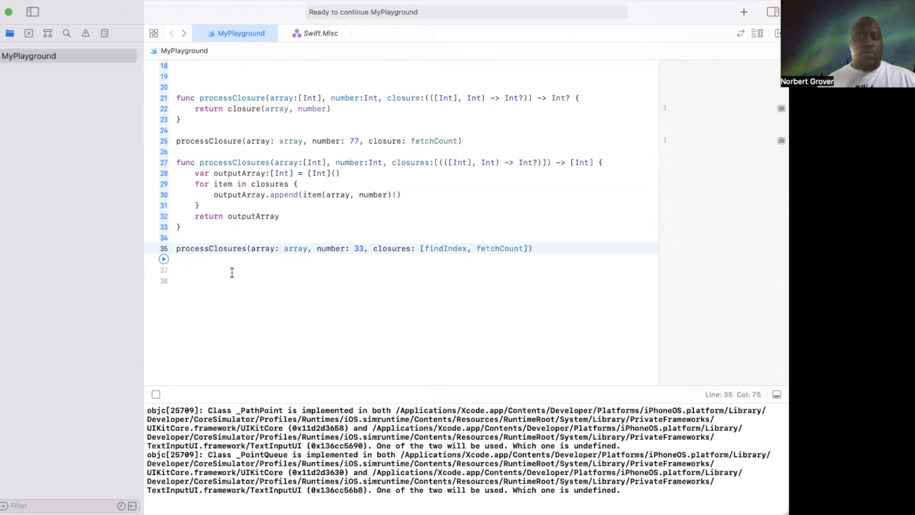
Step: Run the playground and check that processClosures returns [4, 3] in the results sidebar
left_click(163, 259)
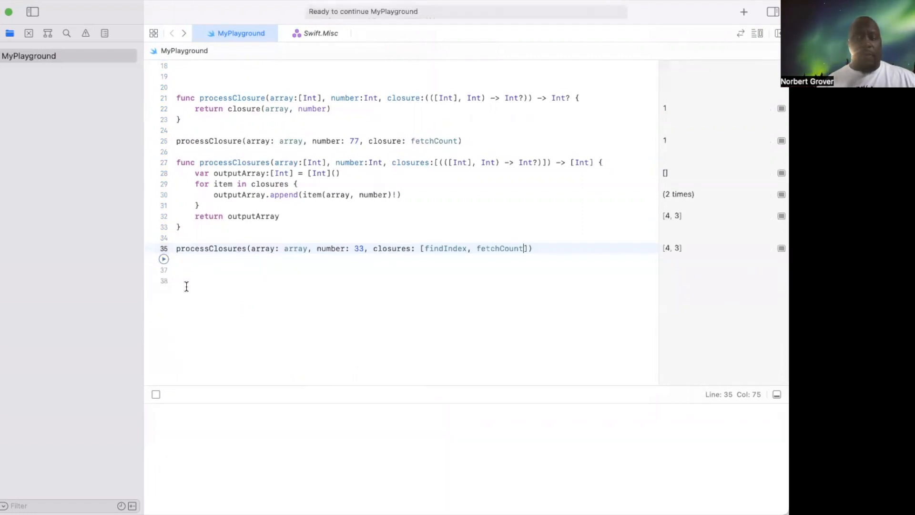
mouse_move(675, 257)
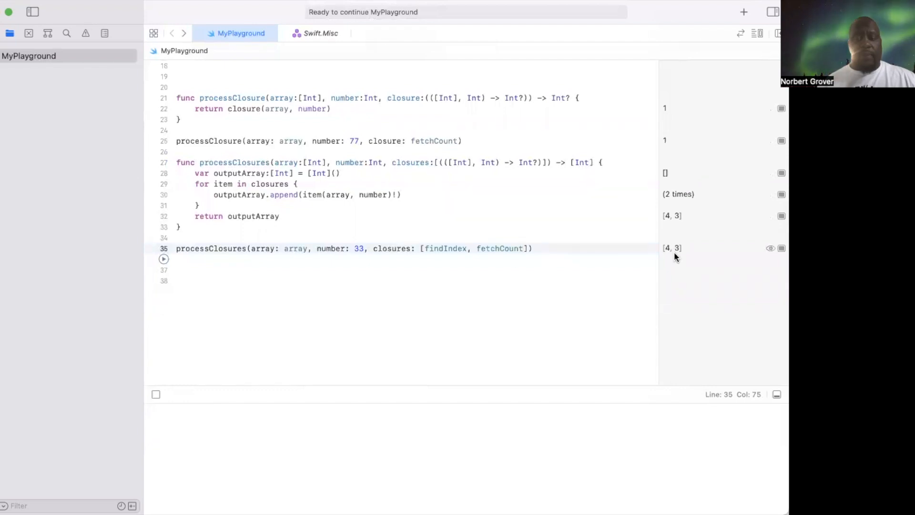
mouse_move(473, 263)
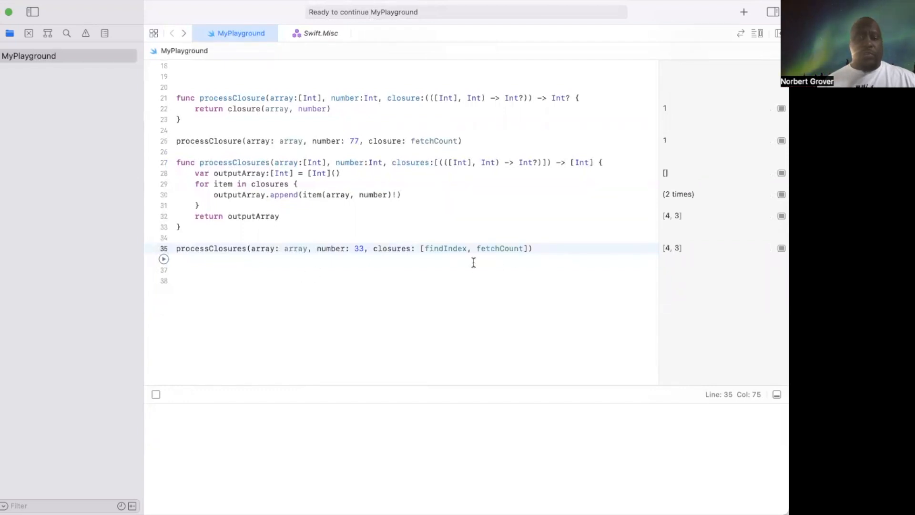
scroll("up", 3)
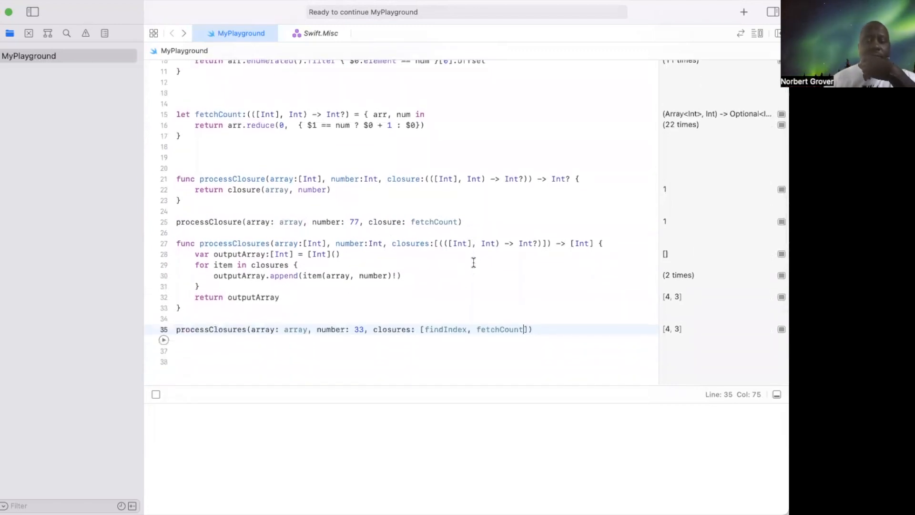
scroll("up", 3)
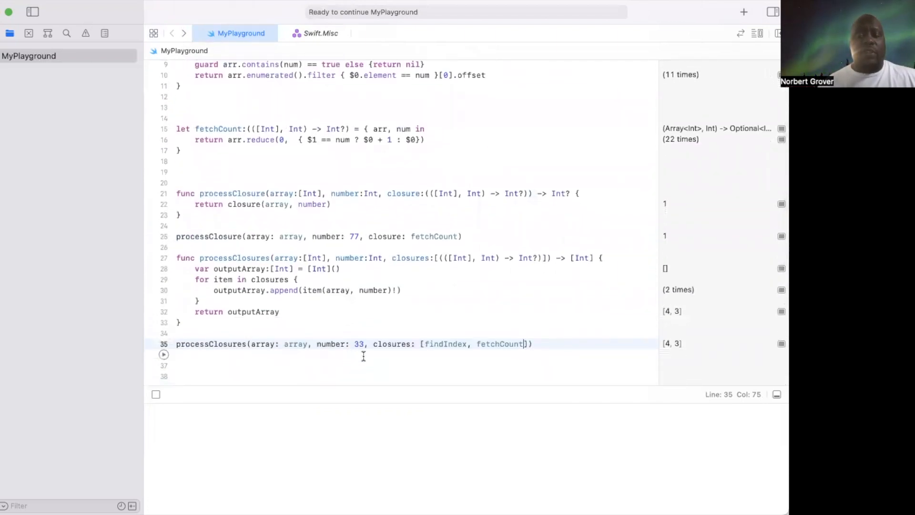
scroll("up", 3)
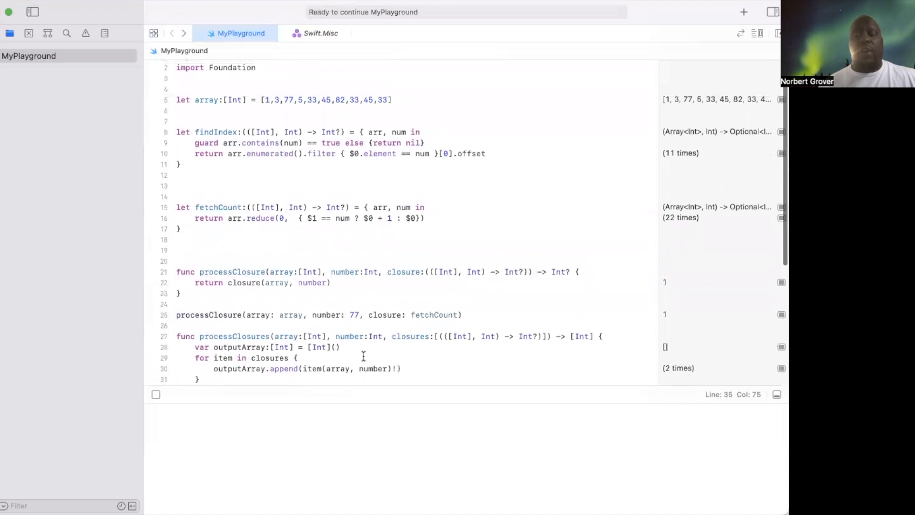